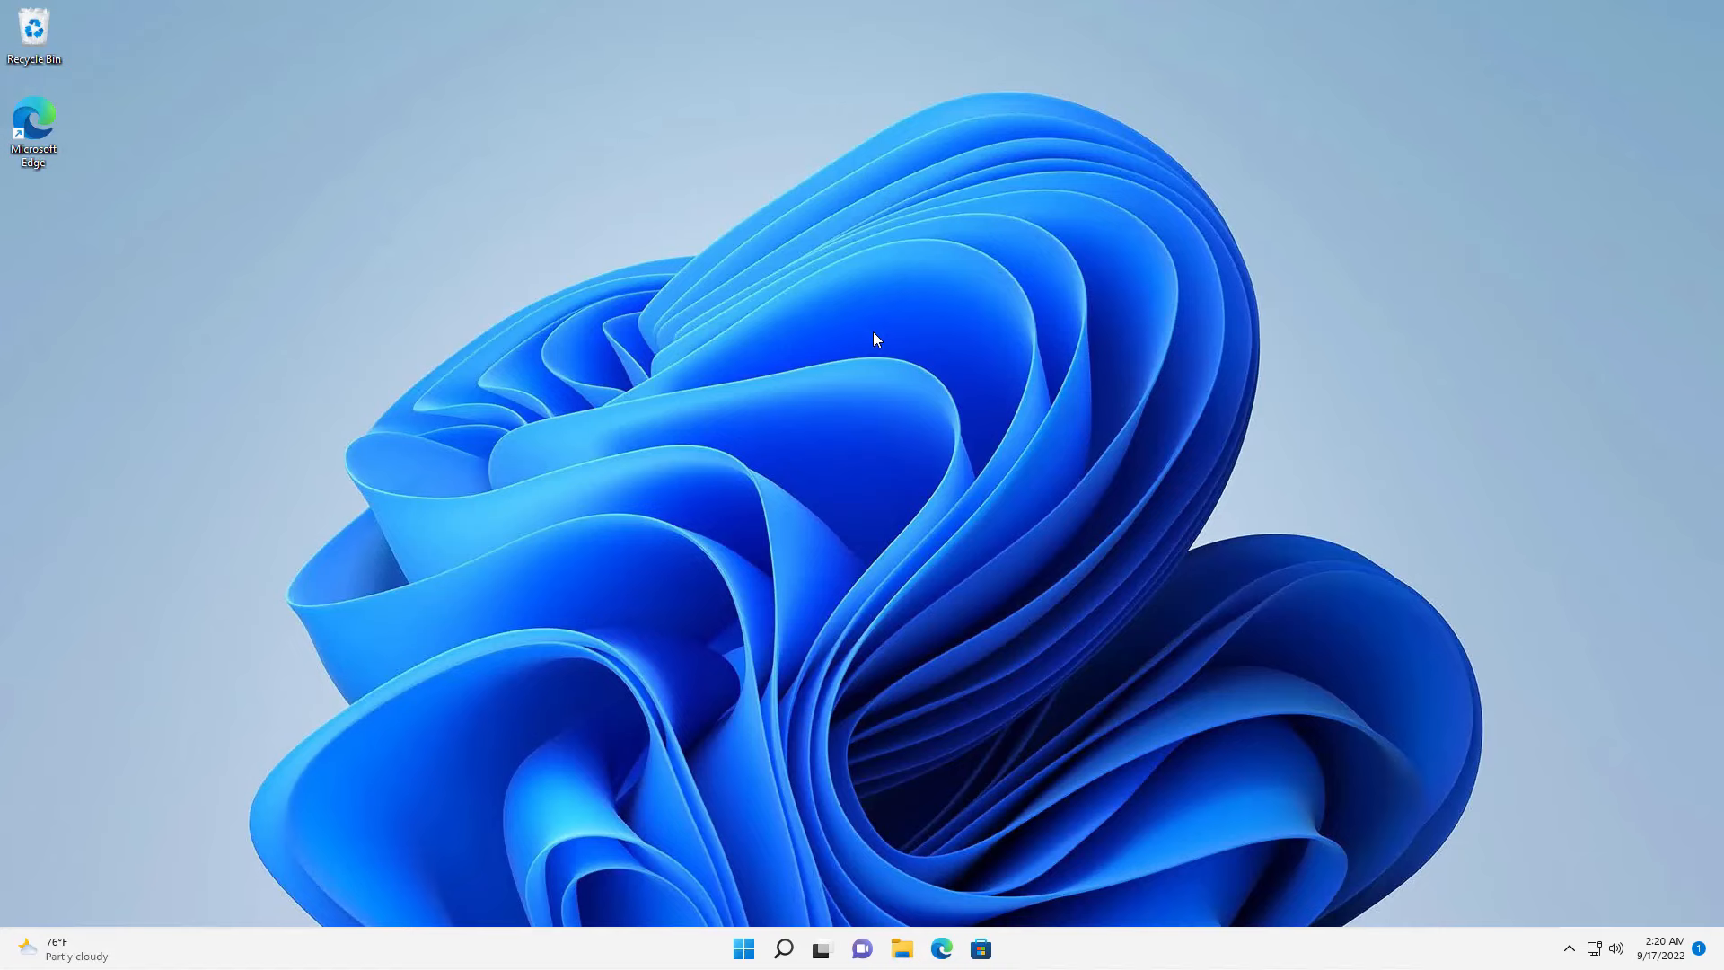
pyautogui.moveTo(745, 949)
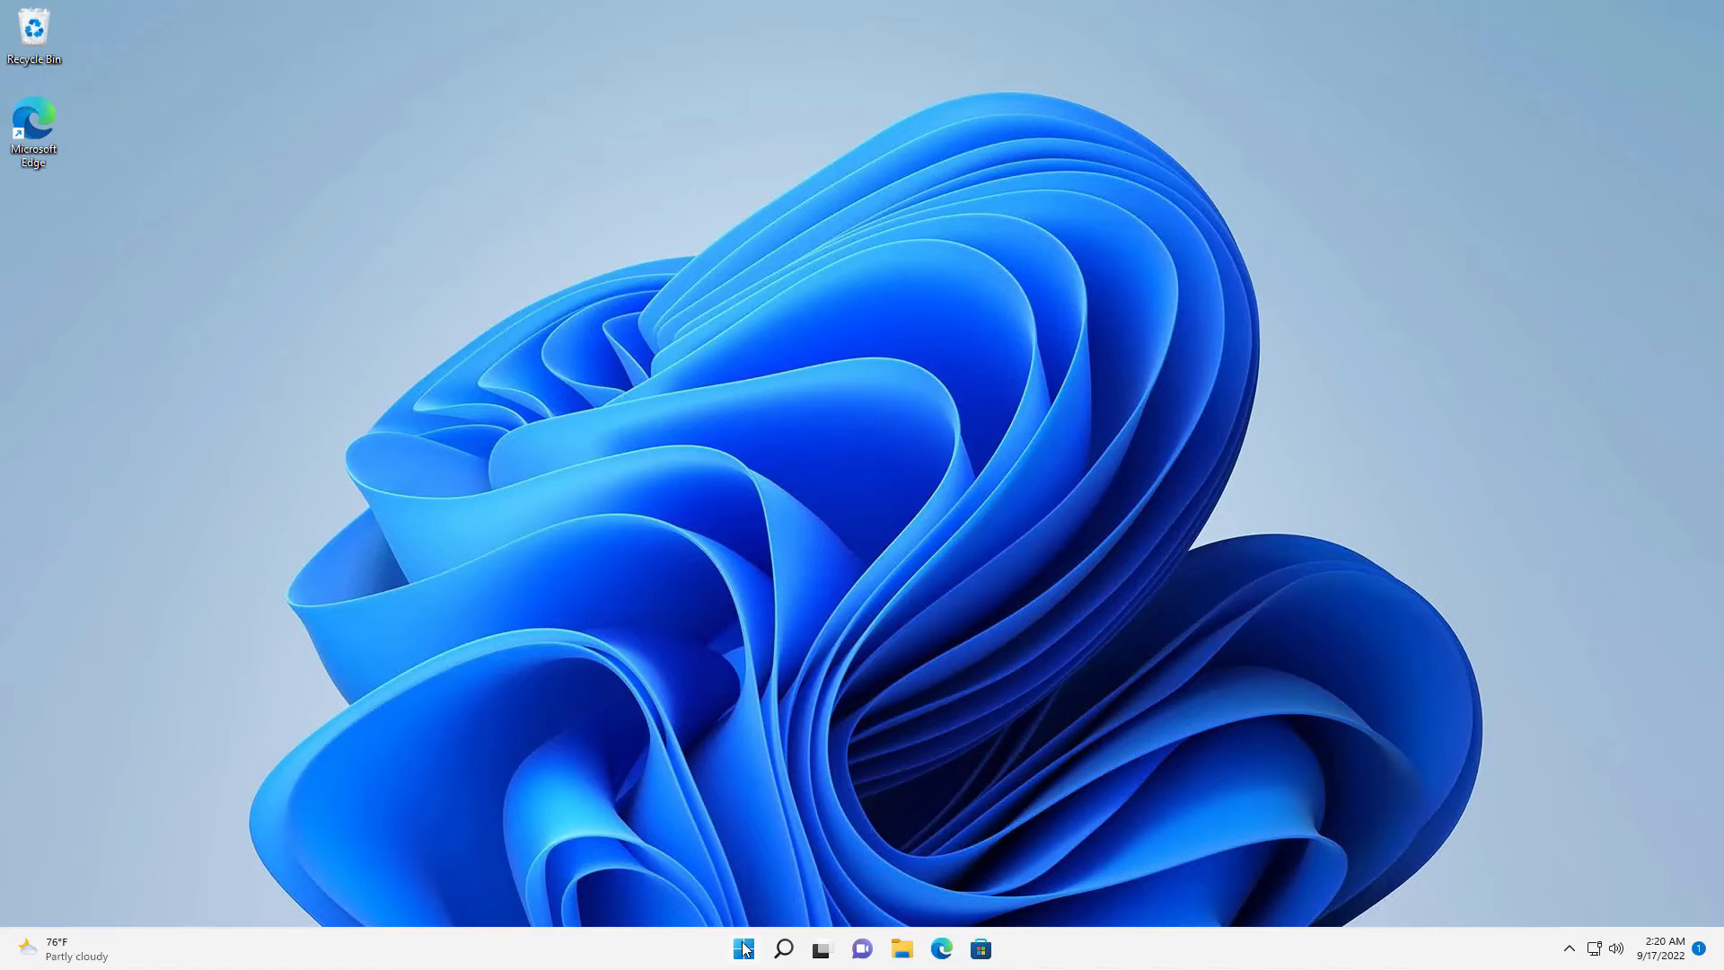
# - Open the Start menu to reach the current account's sign-in options
pyautogui.click(744, 948)
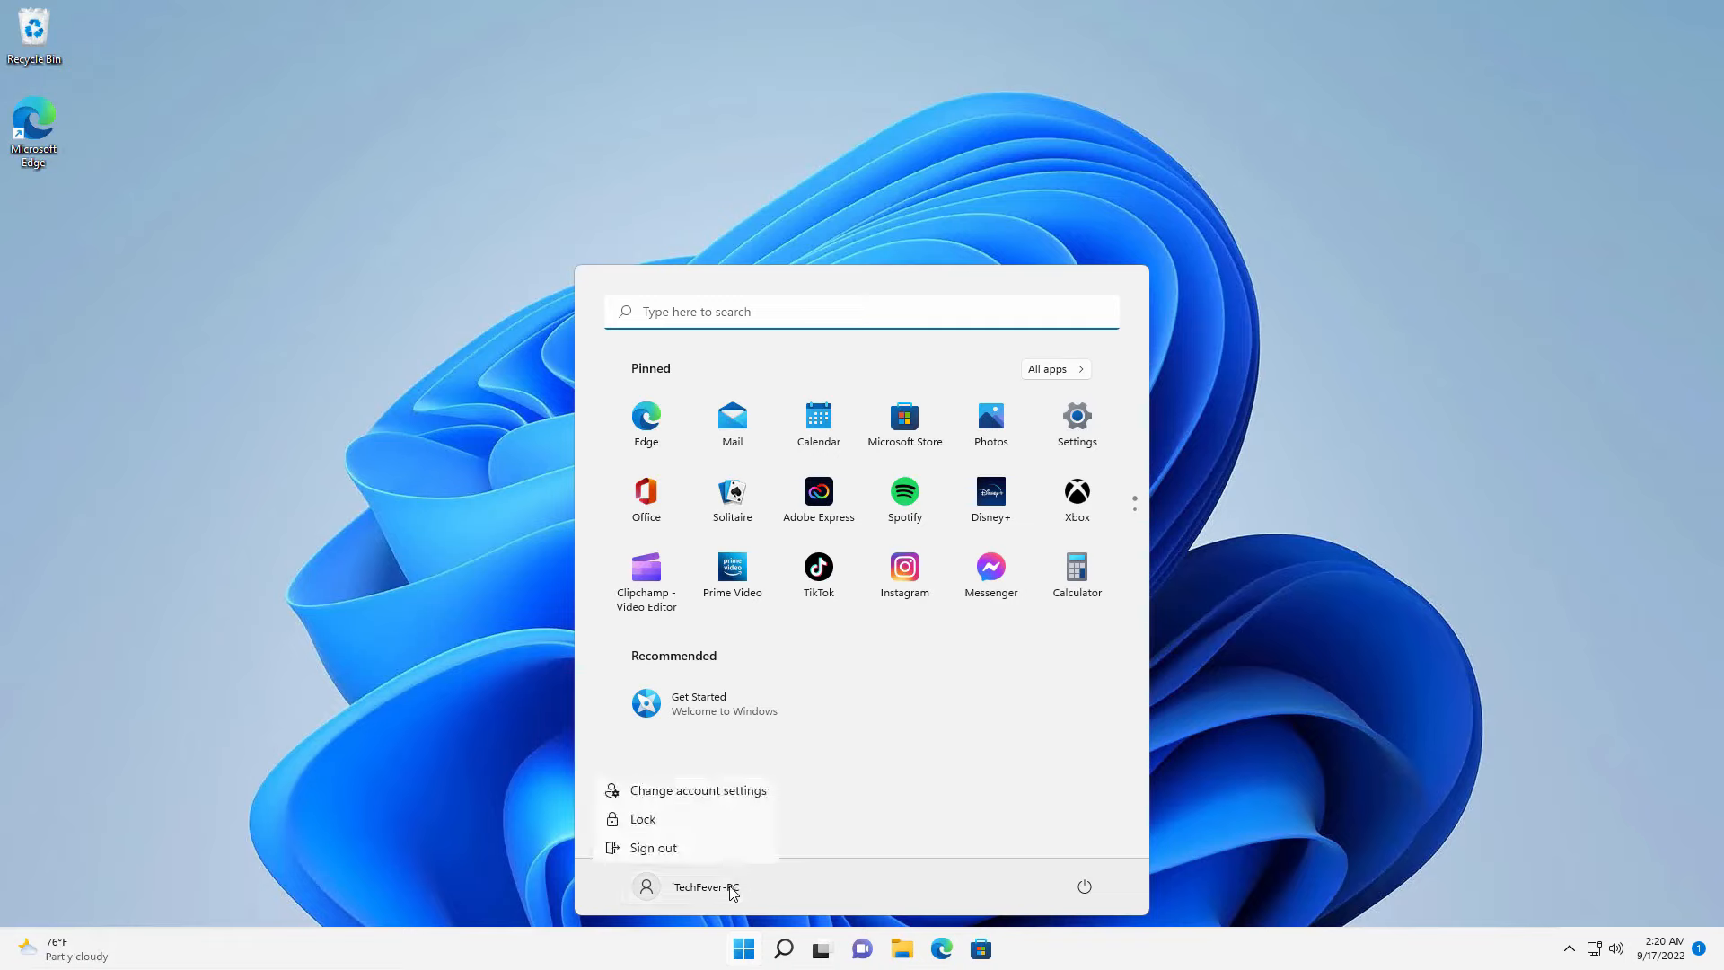
pyautogui.moveTo(784, 804)
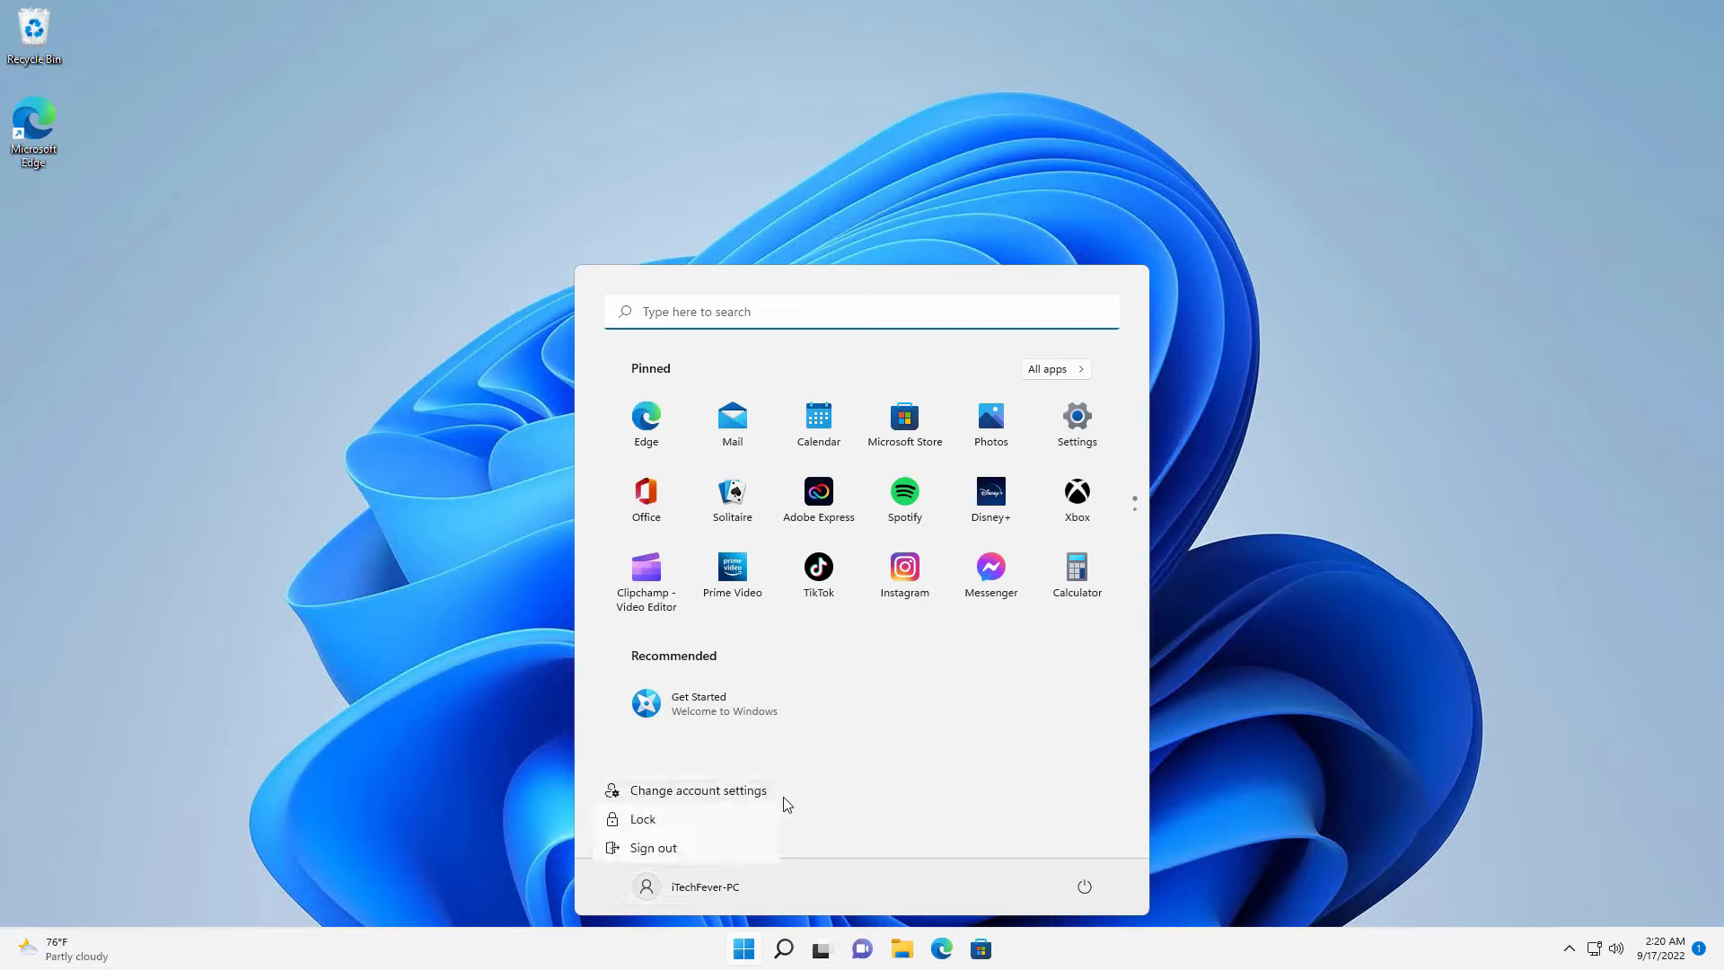
pyautogui.moveTo(834, 806)
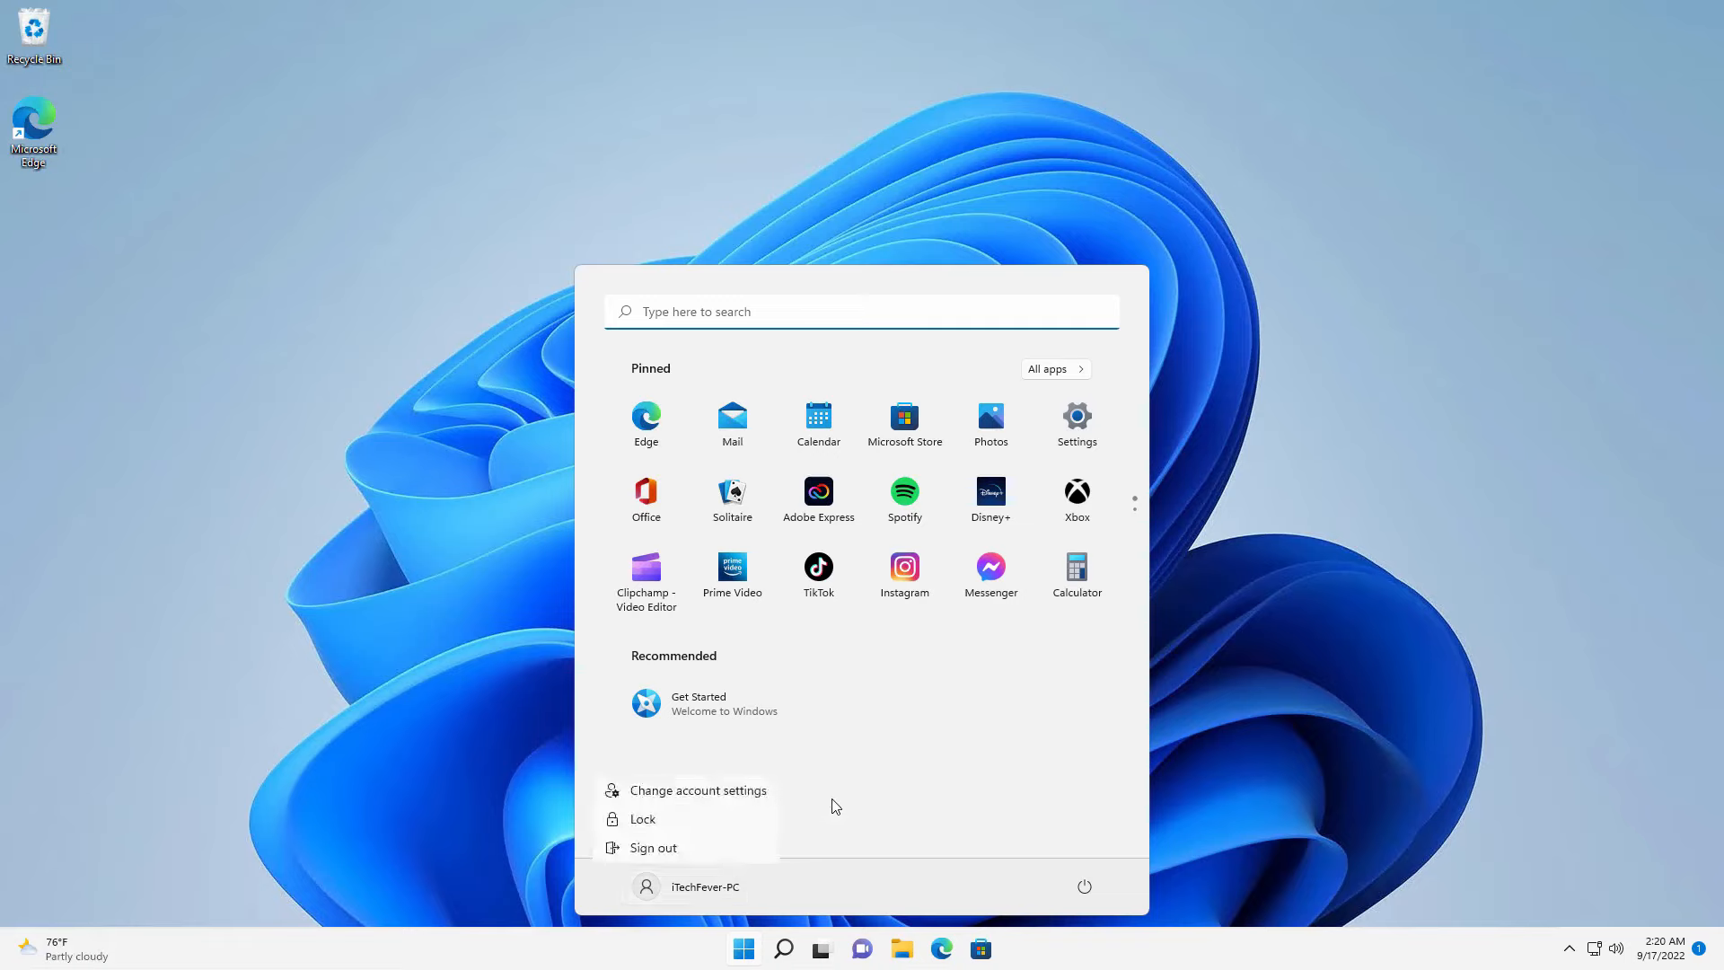
pyautogui.moveTo(742, 800)
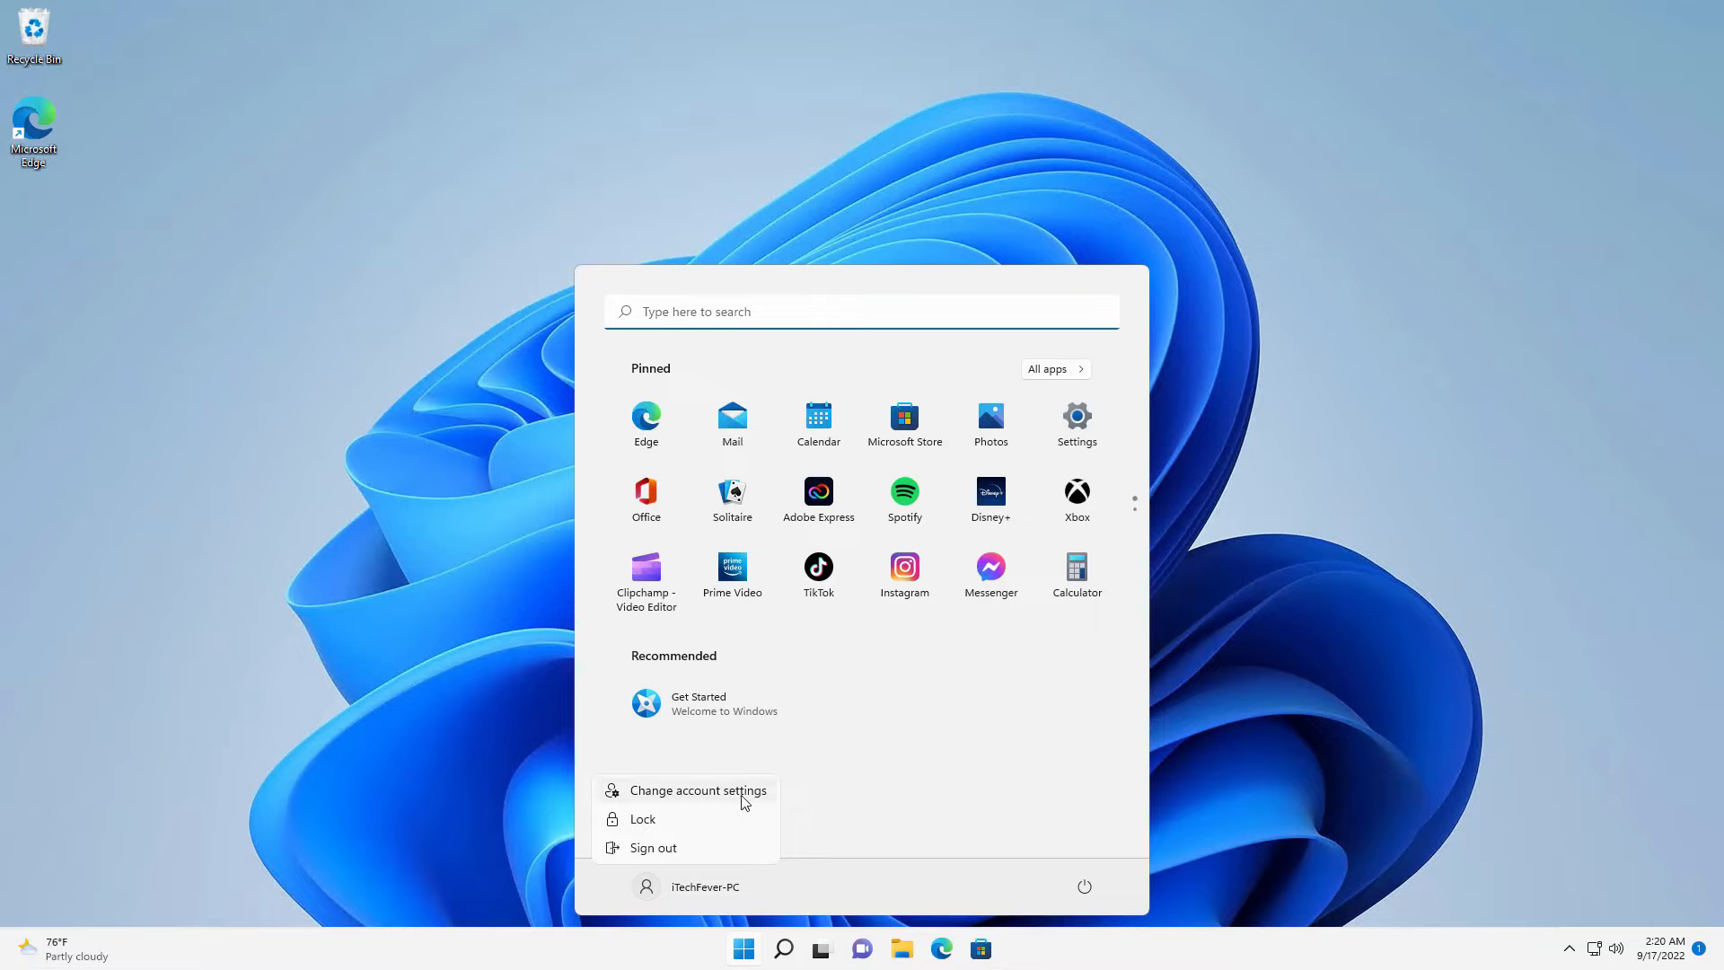
pyautogui.moveTo(744, 898)
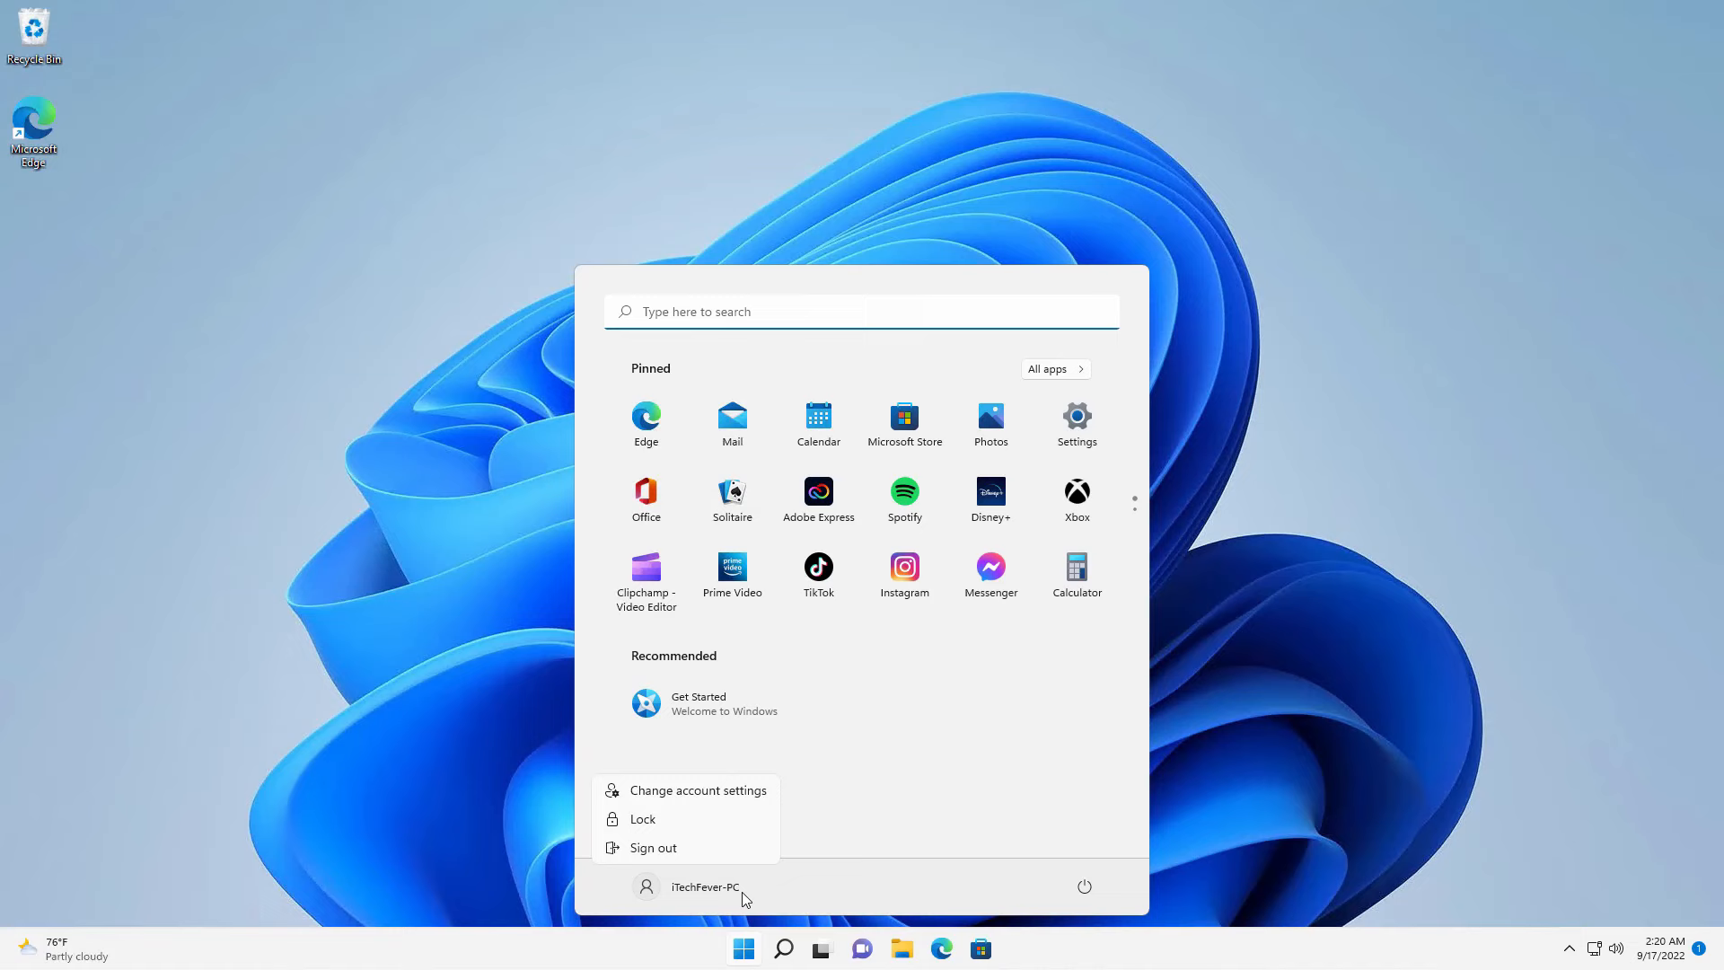
# - Search for cmd and launch Command Prompt as administrator, approving the UAC prompt
pyautogui.click(783, 949)
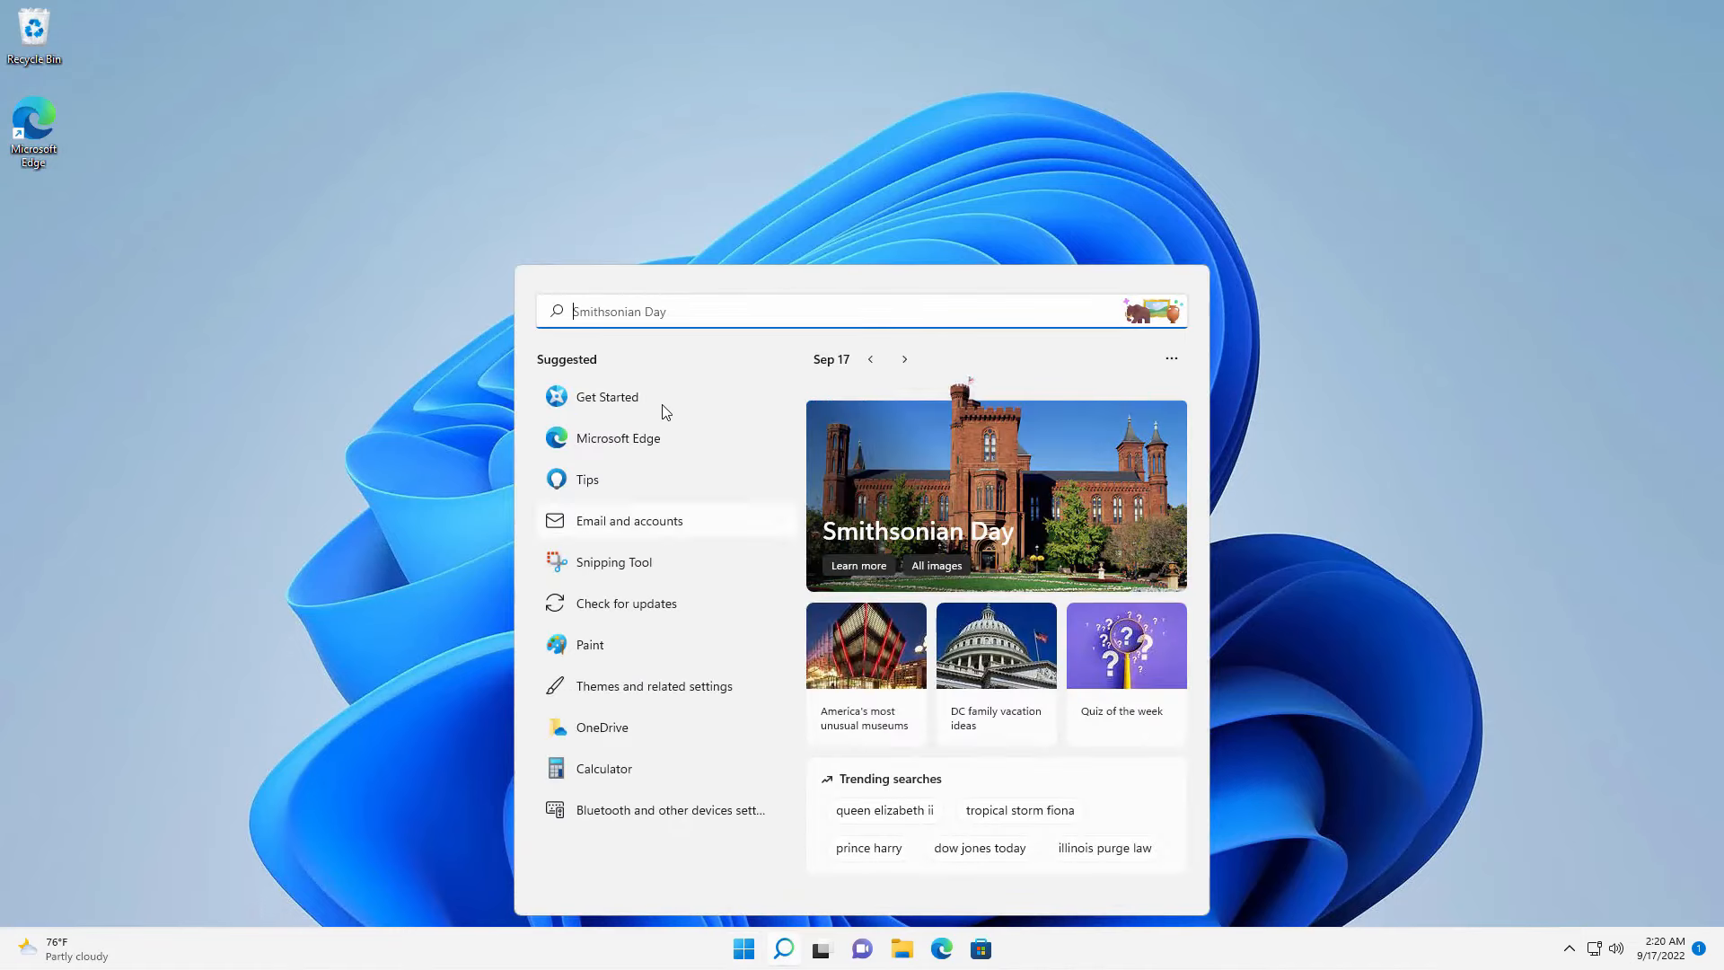
pyautogui.write('cmd')
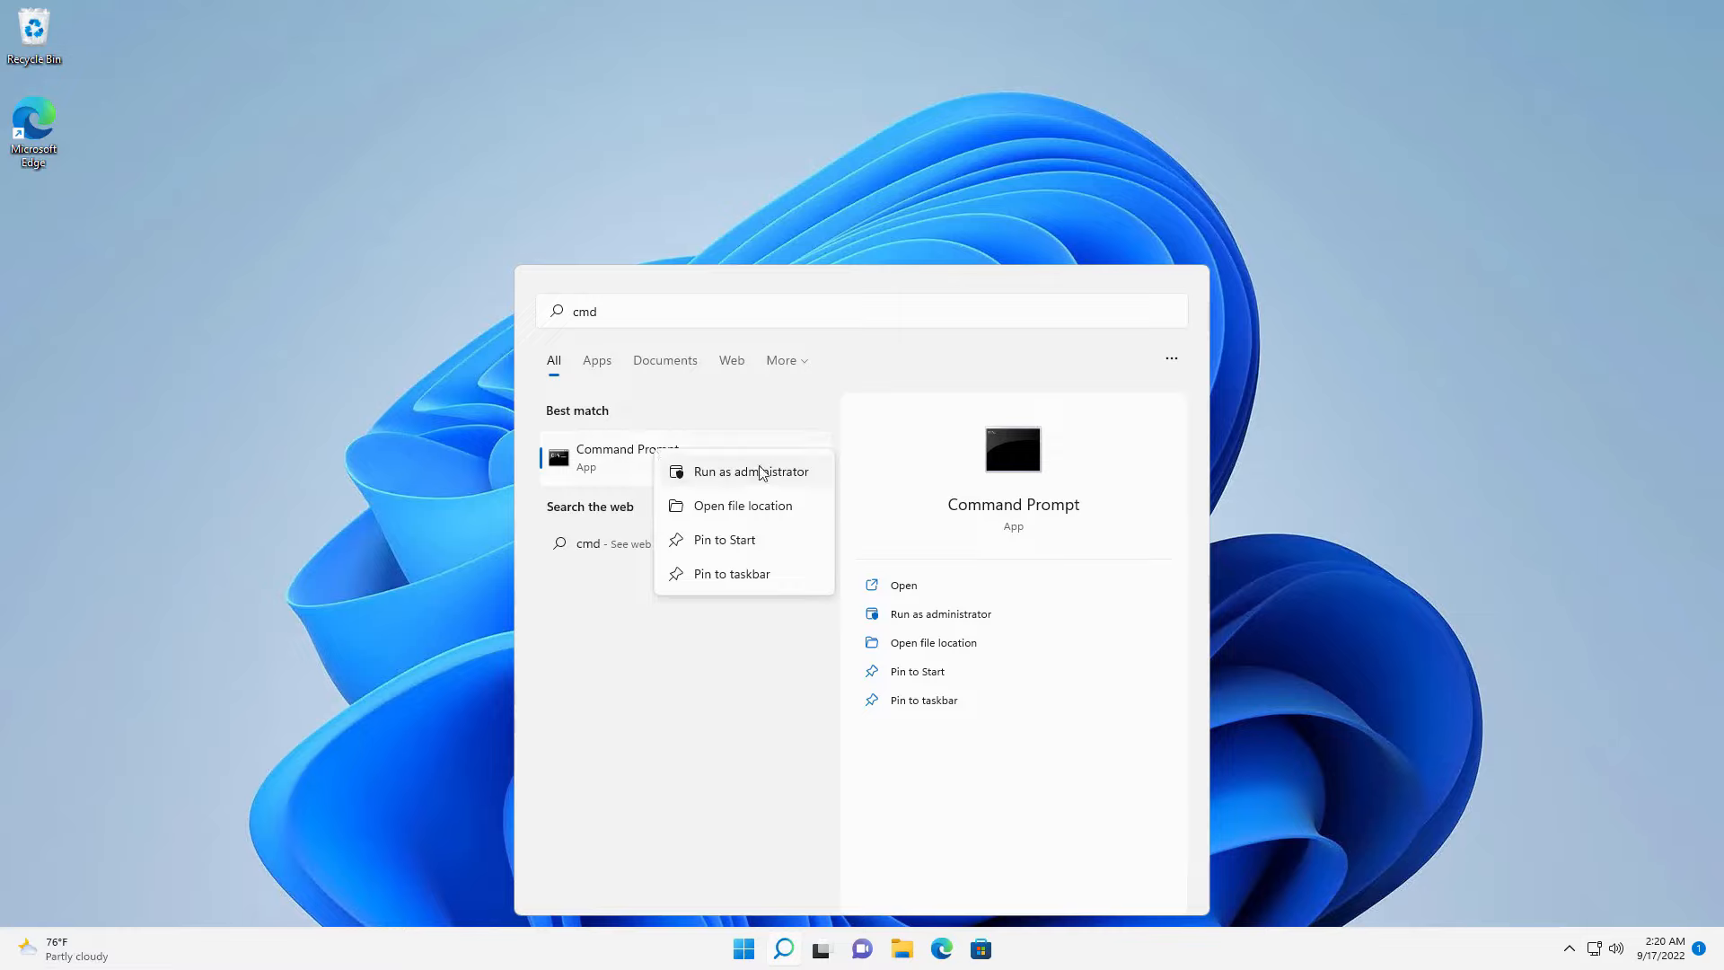
pyautogui.click(754, 470)
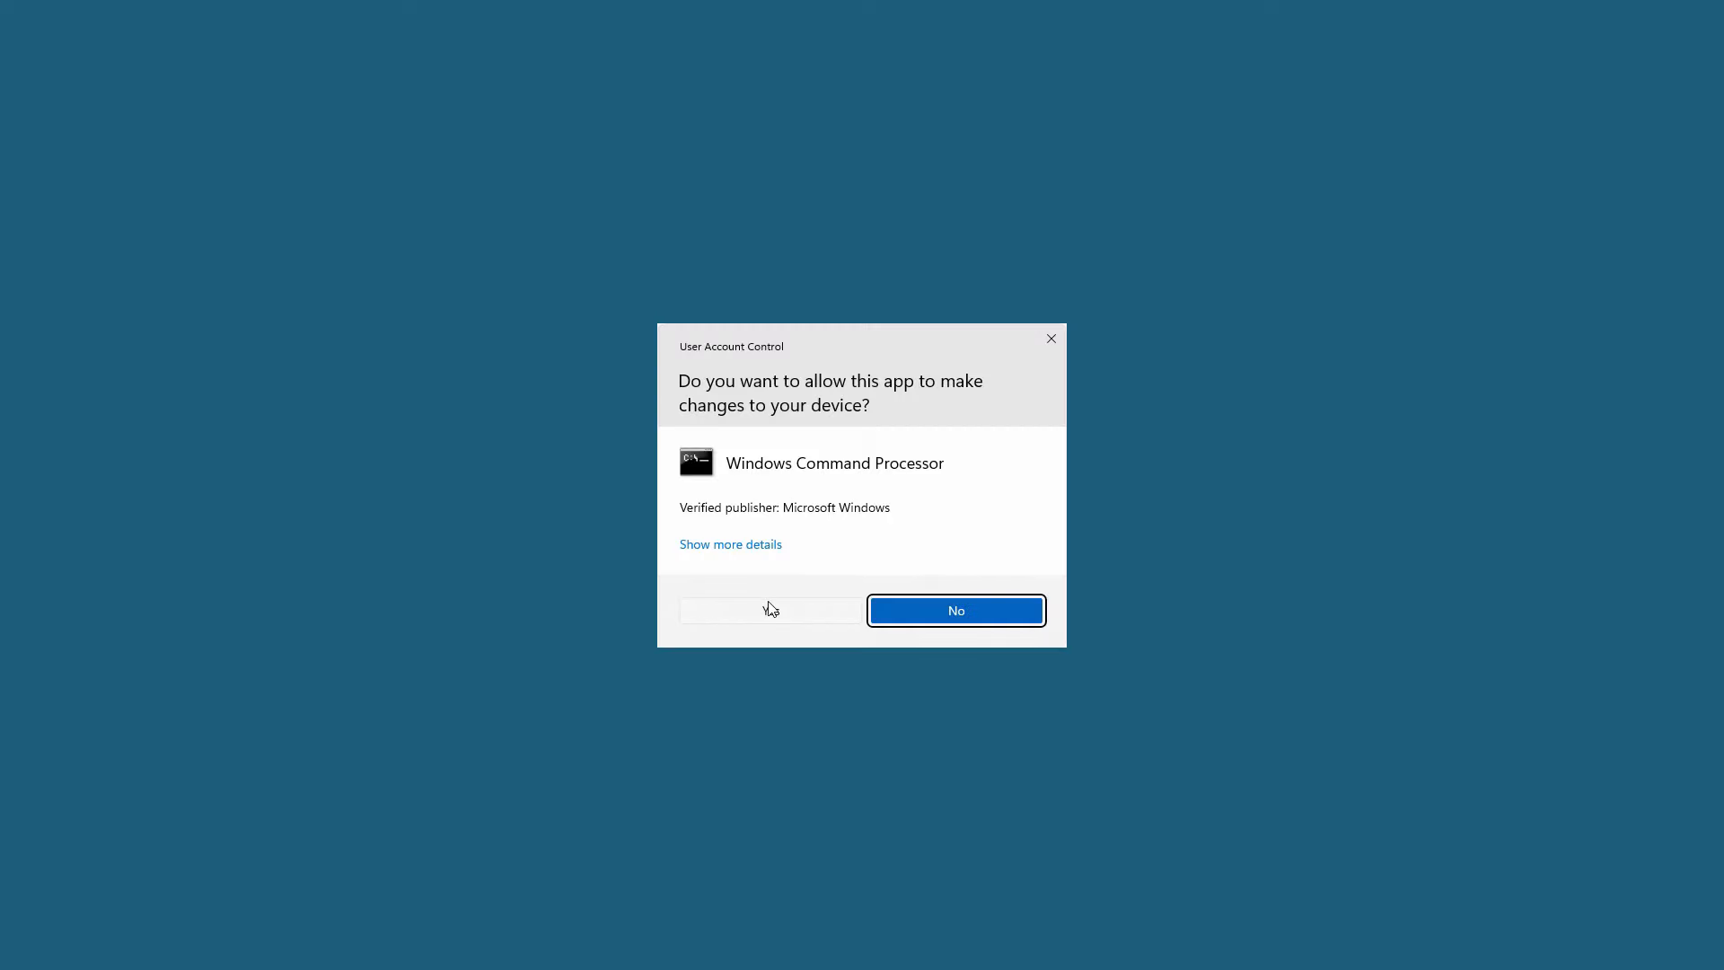
pyautogui.click(770, 610)
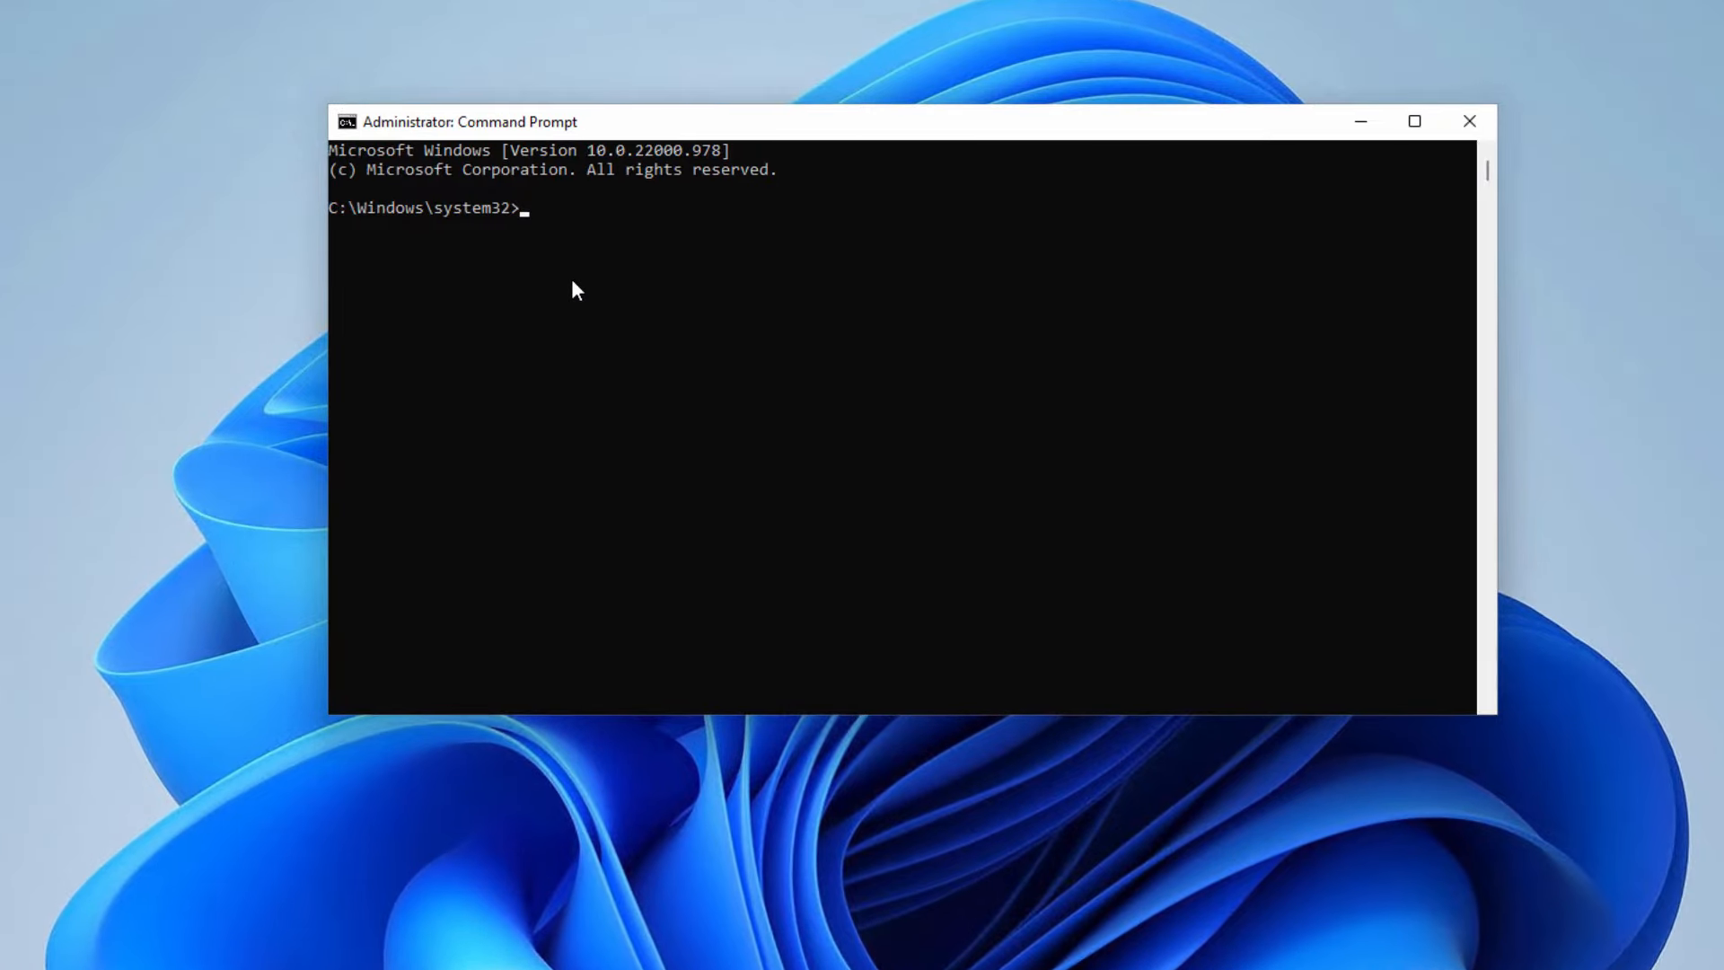
# - Run 'net user administrator /active:yes' to activate the built-in Administrator account
pyautogui.write('net use')
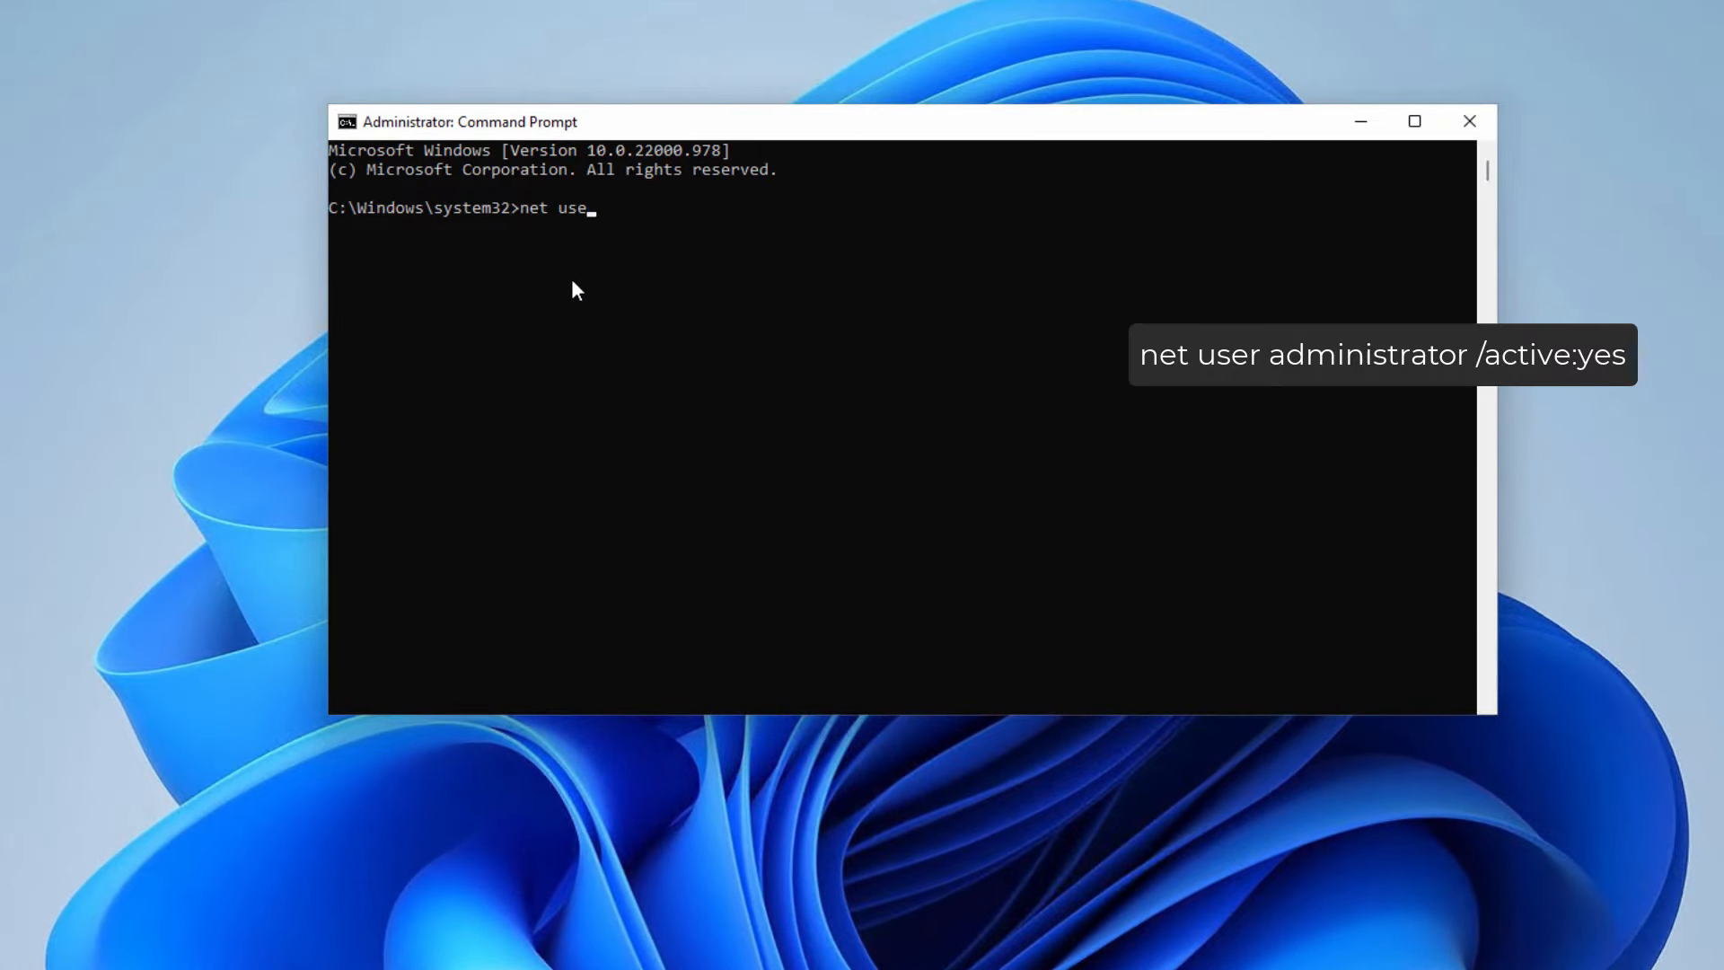
pyautogui.write('r administrator /ac')
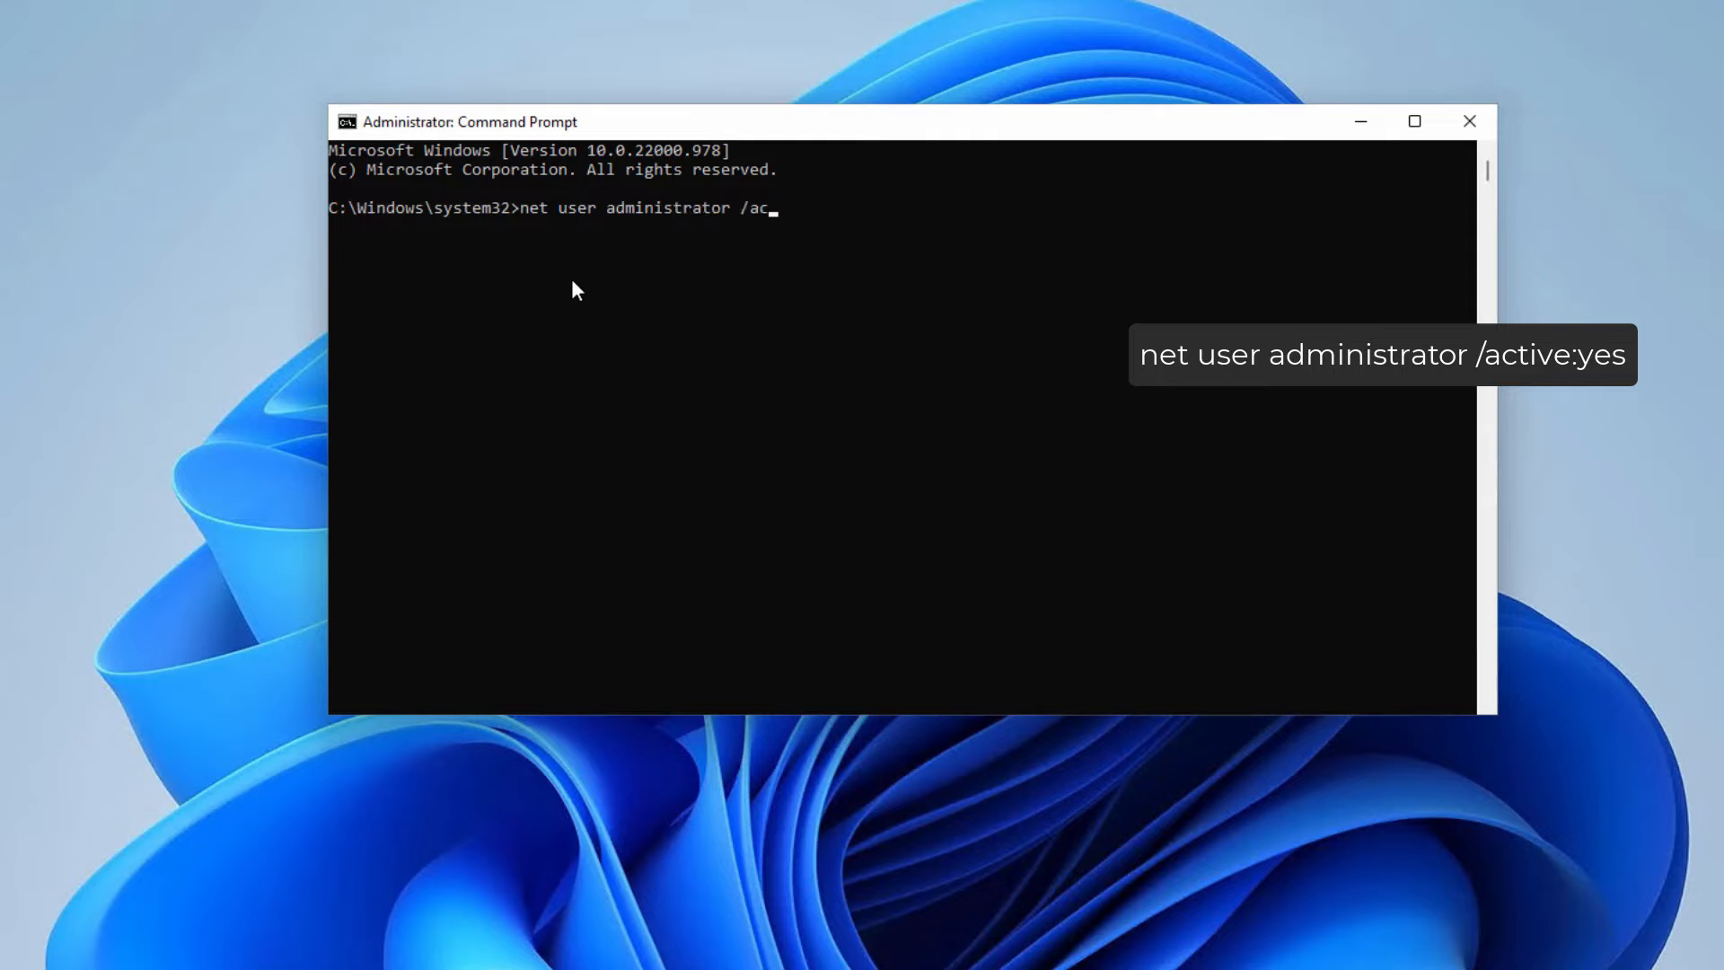
pyautogui.write('tive:')
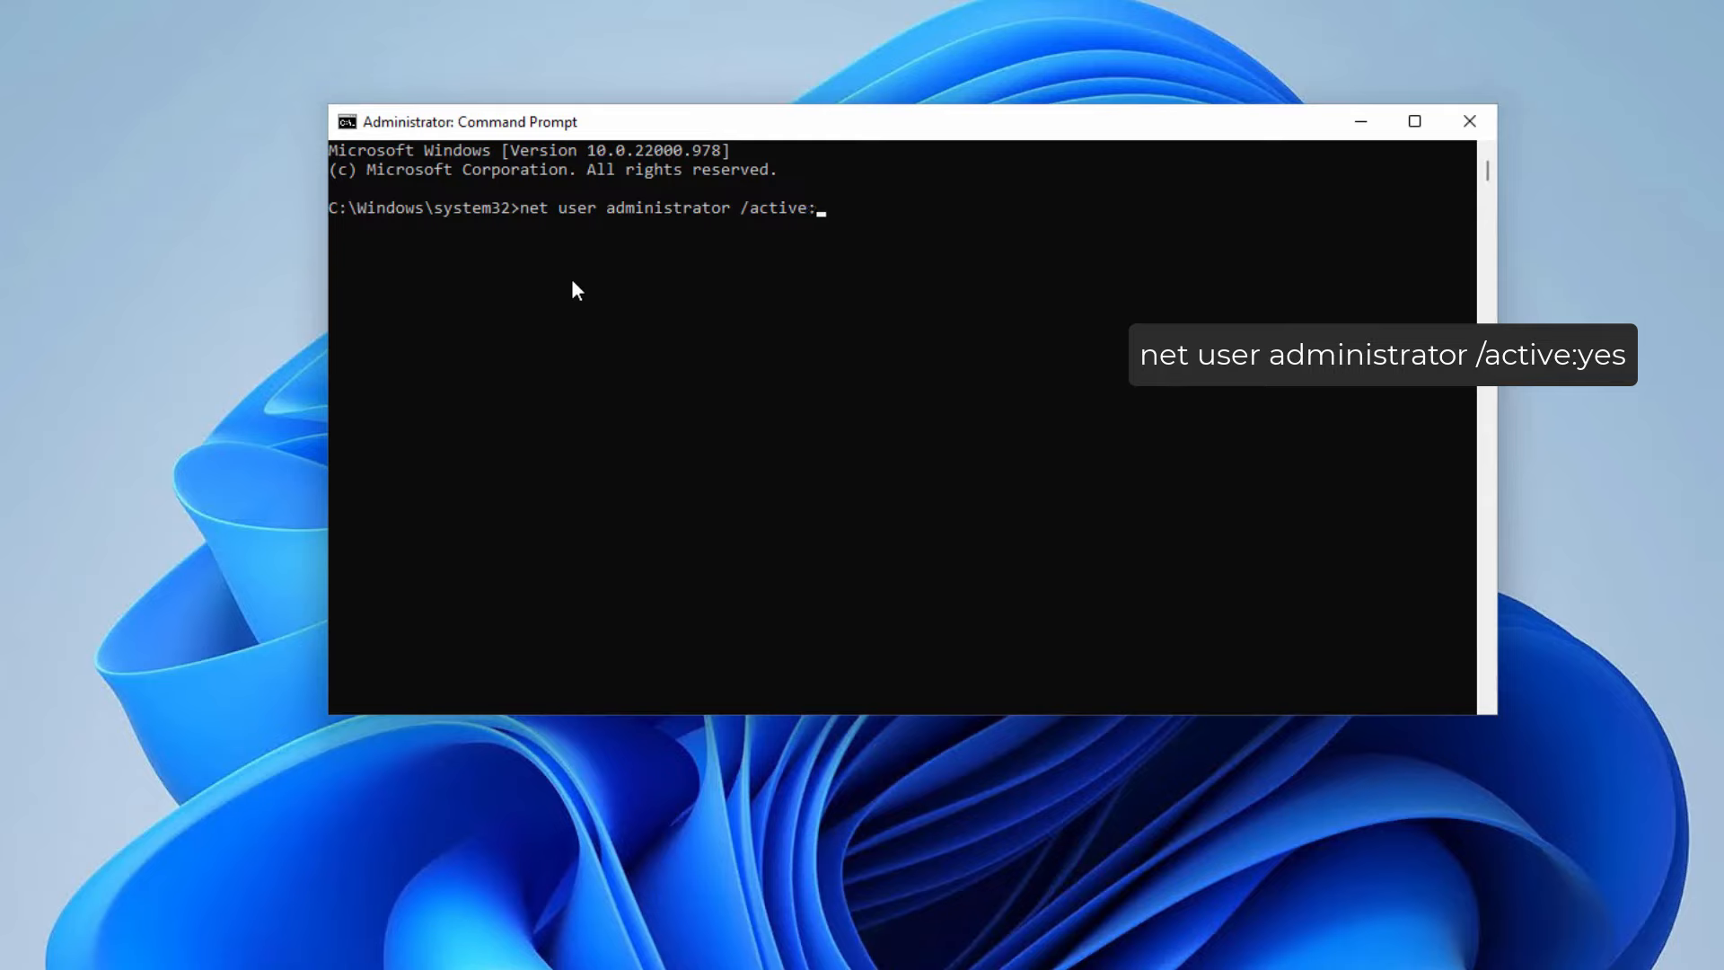
pyautogui.write('yes')
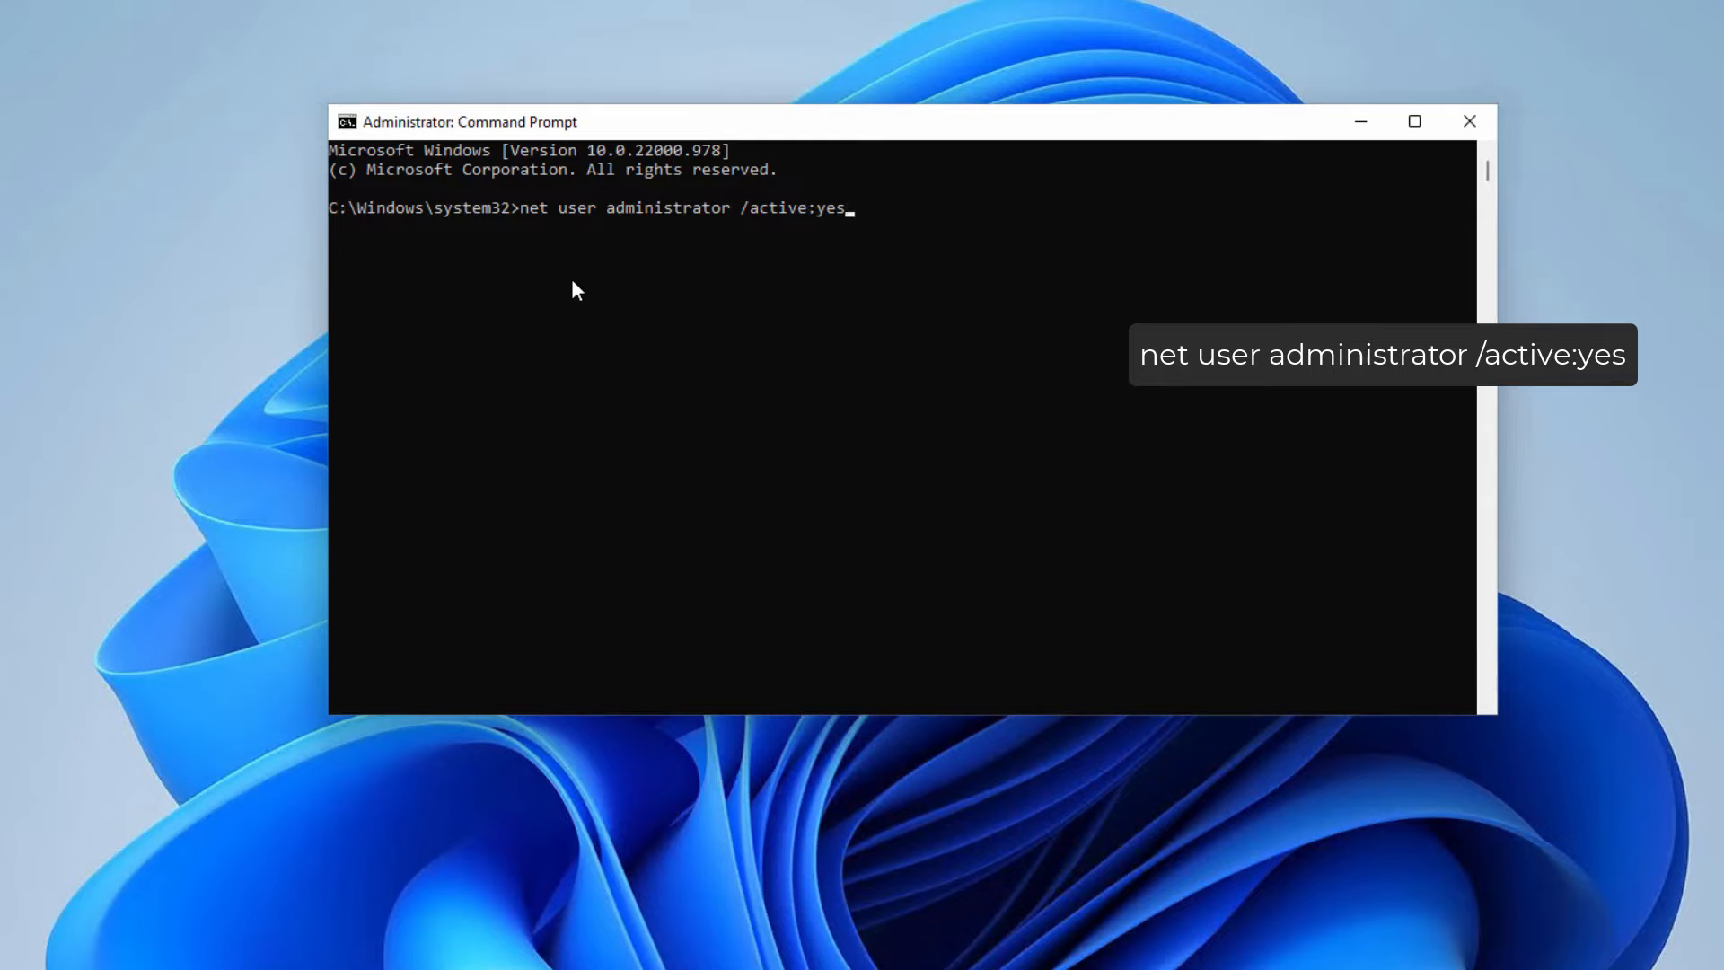
pyautogui.press('Return')
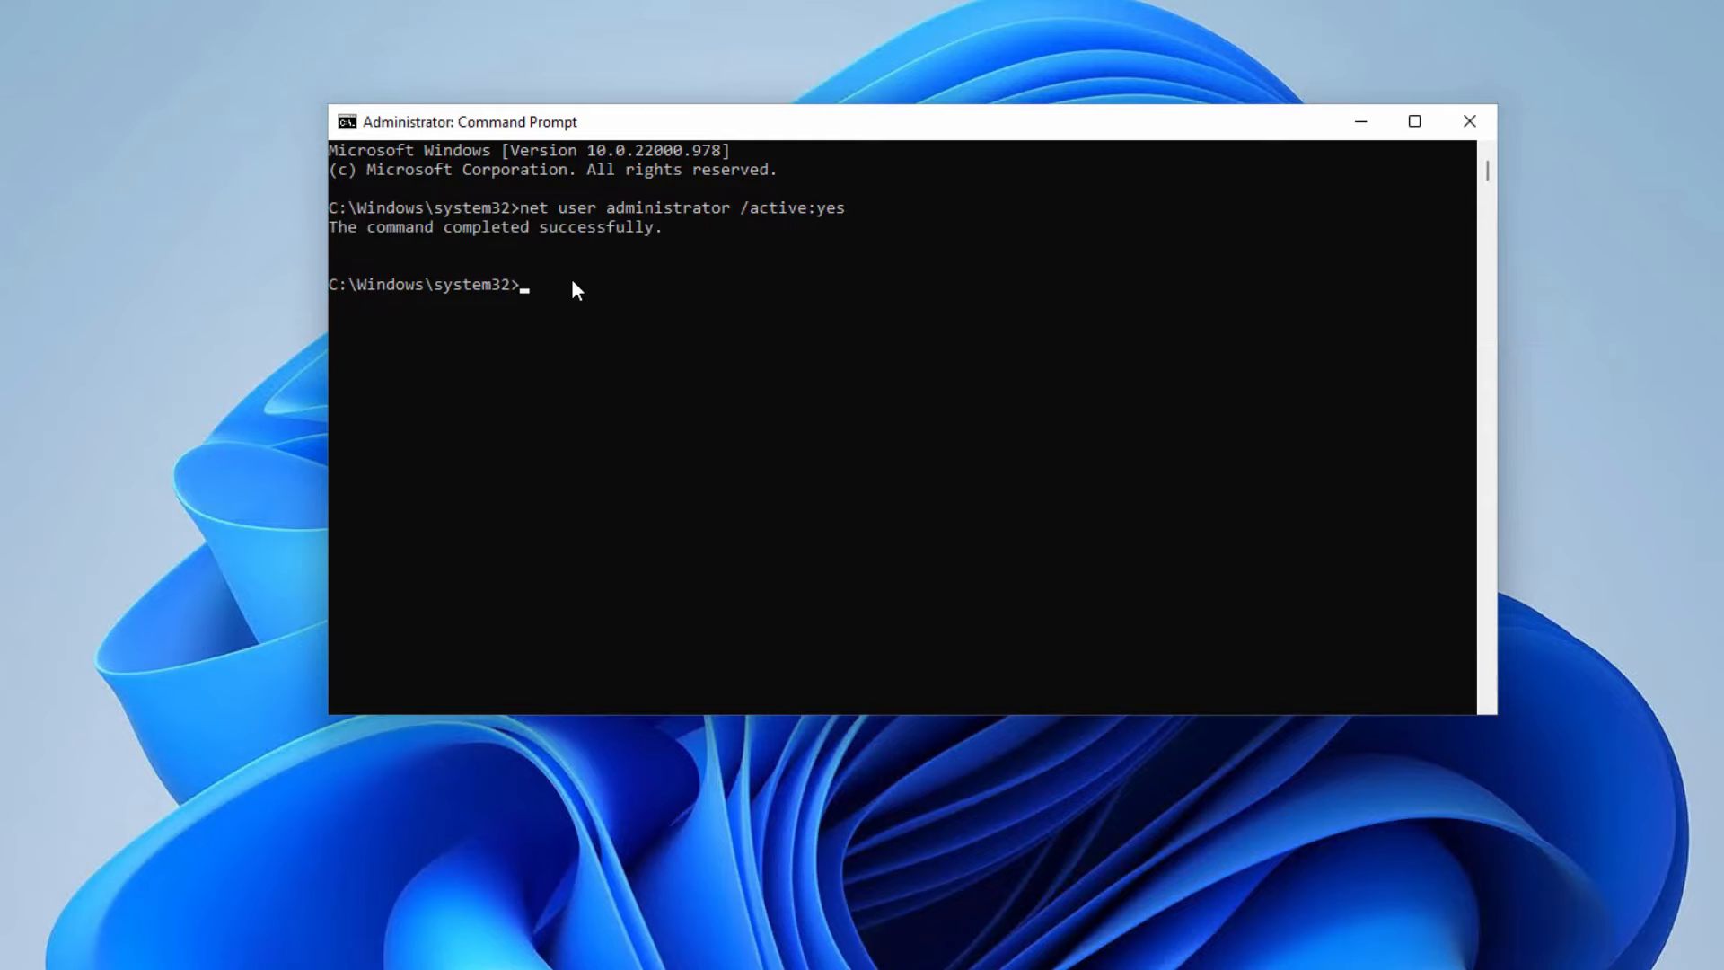
pyautogui.moveTo(676, 309)
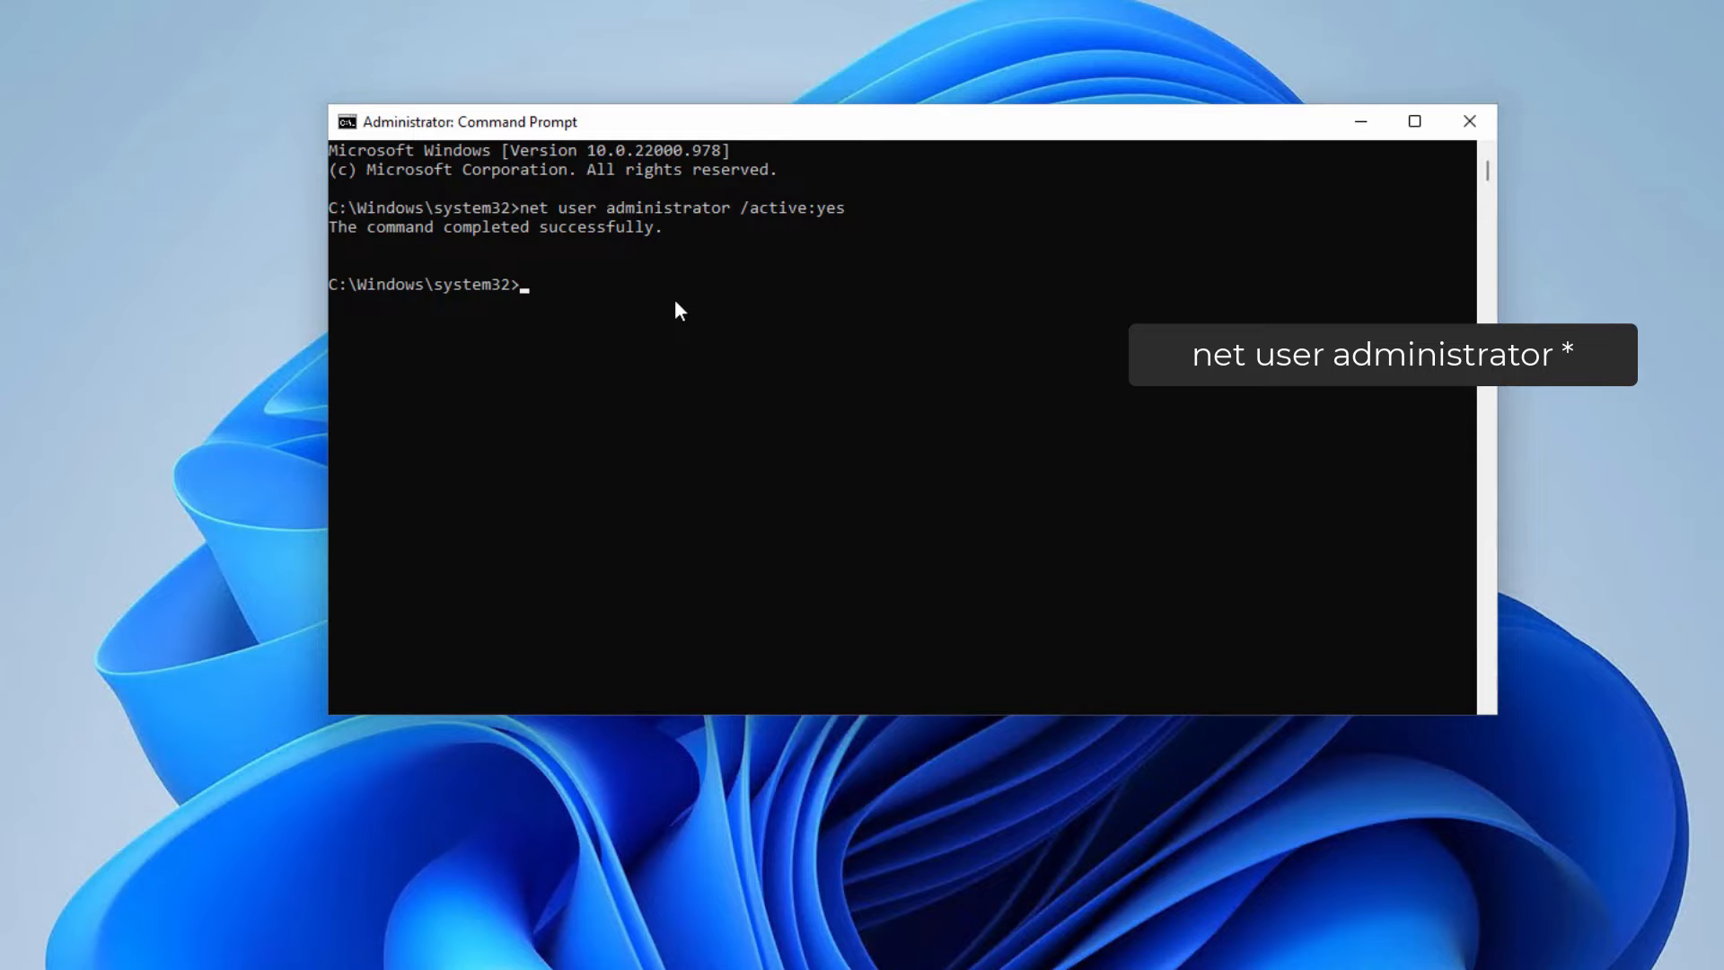
# - Set the Administrator password via 'net user administrator *', then close Command Prompt
pyautogui.write('net use')
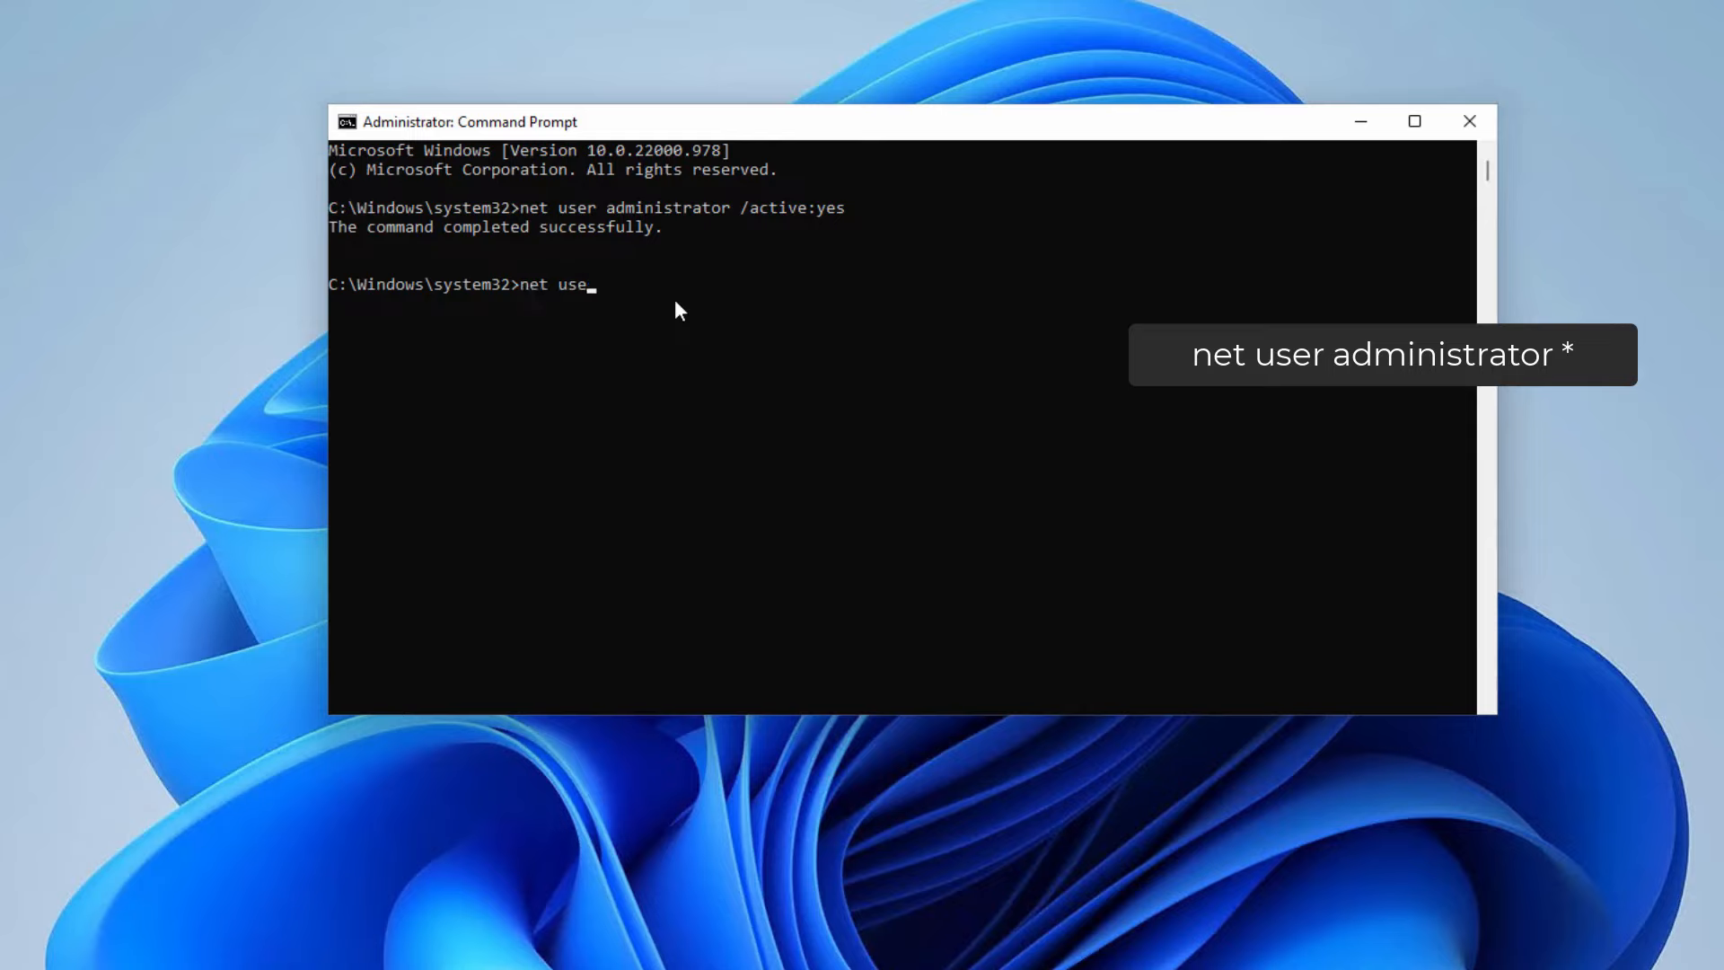
pyautogui.write('r adminis')
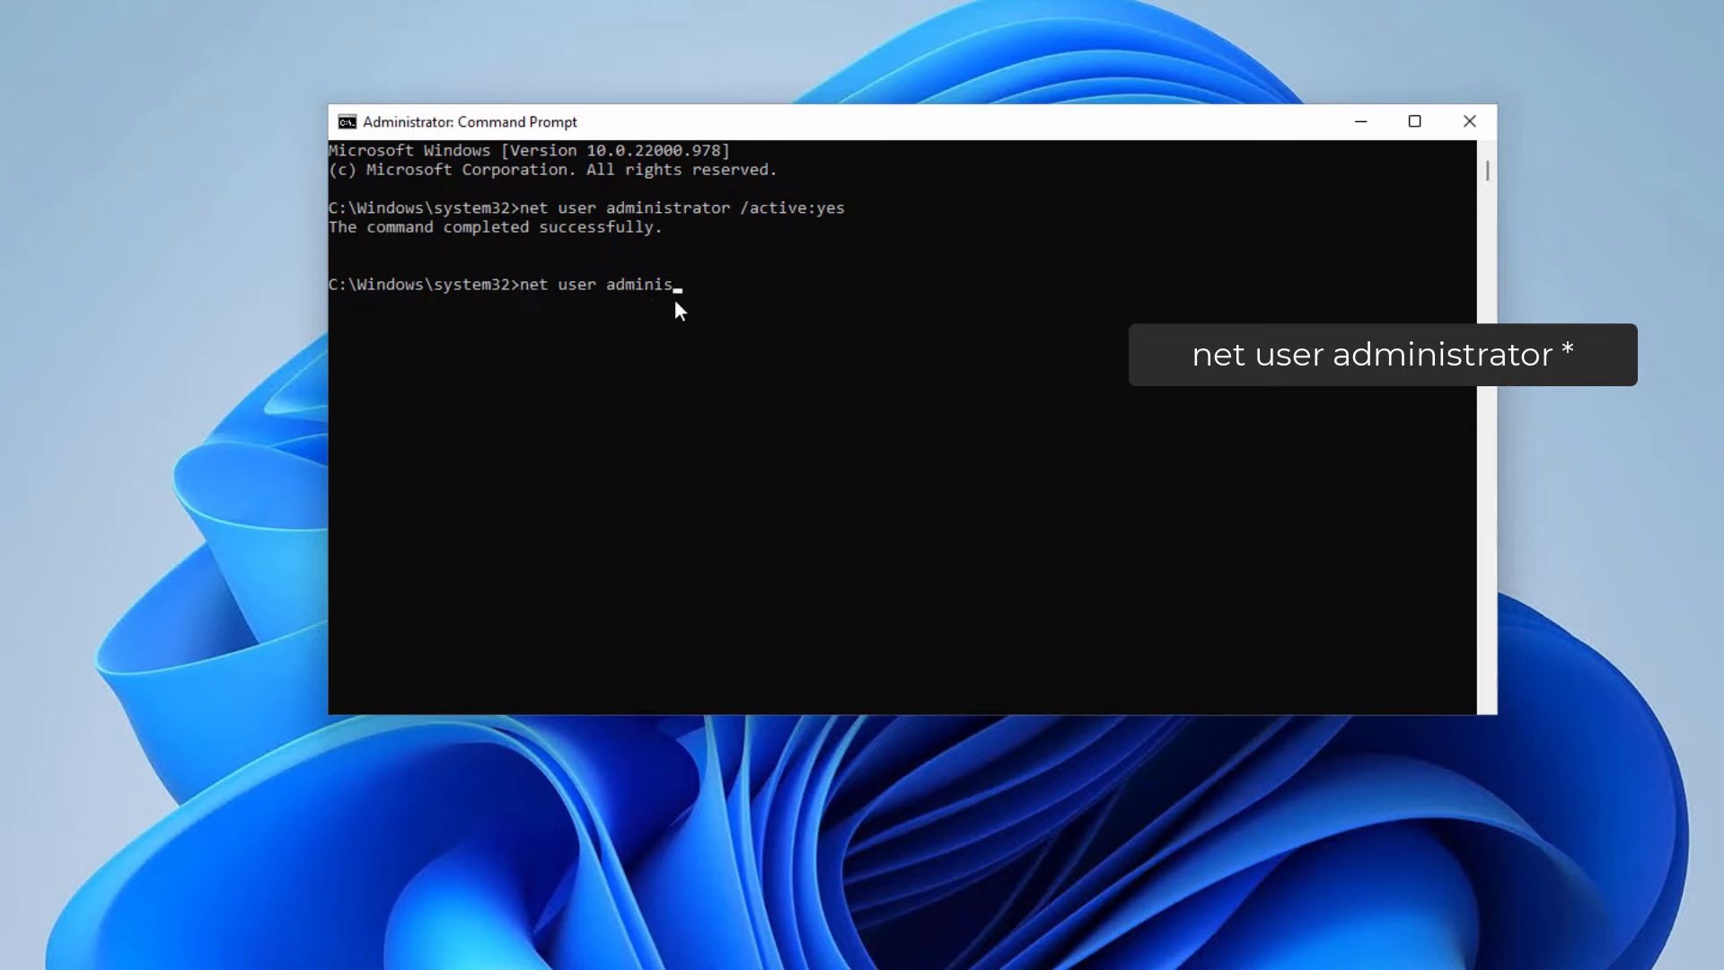
pyautogui.write('trator *')
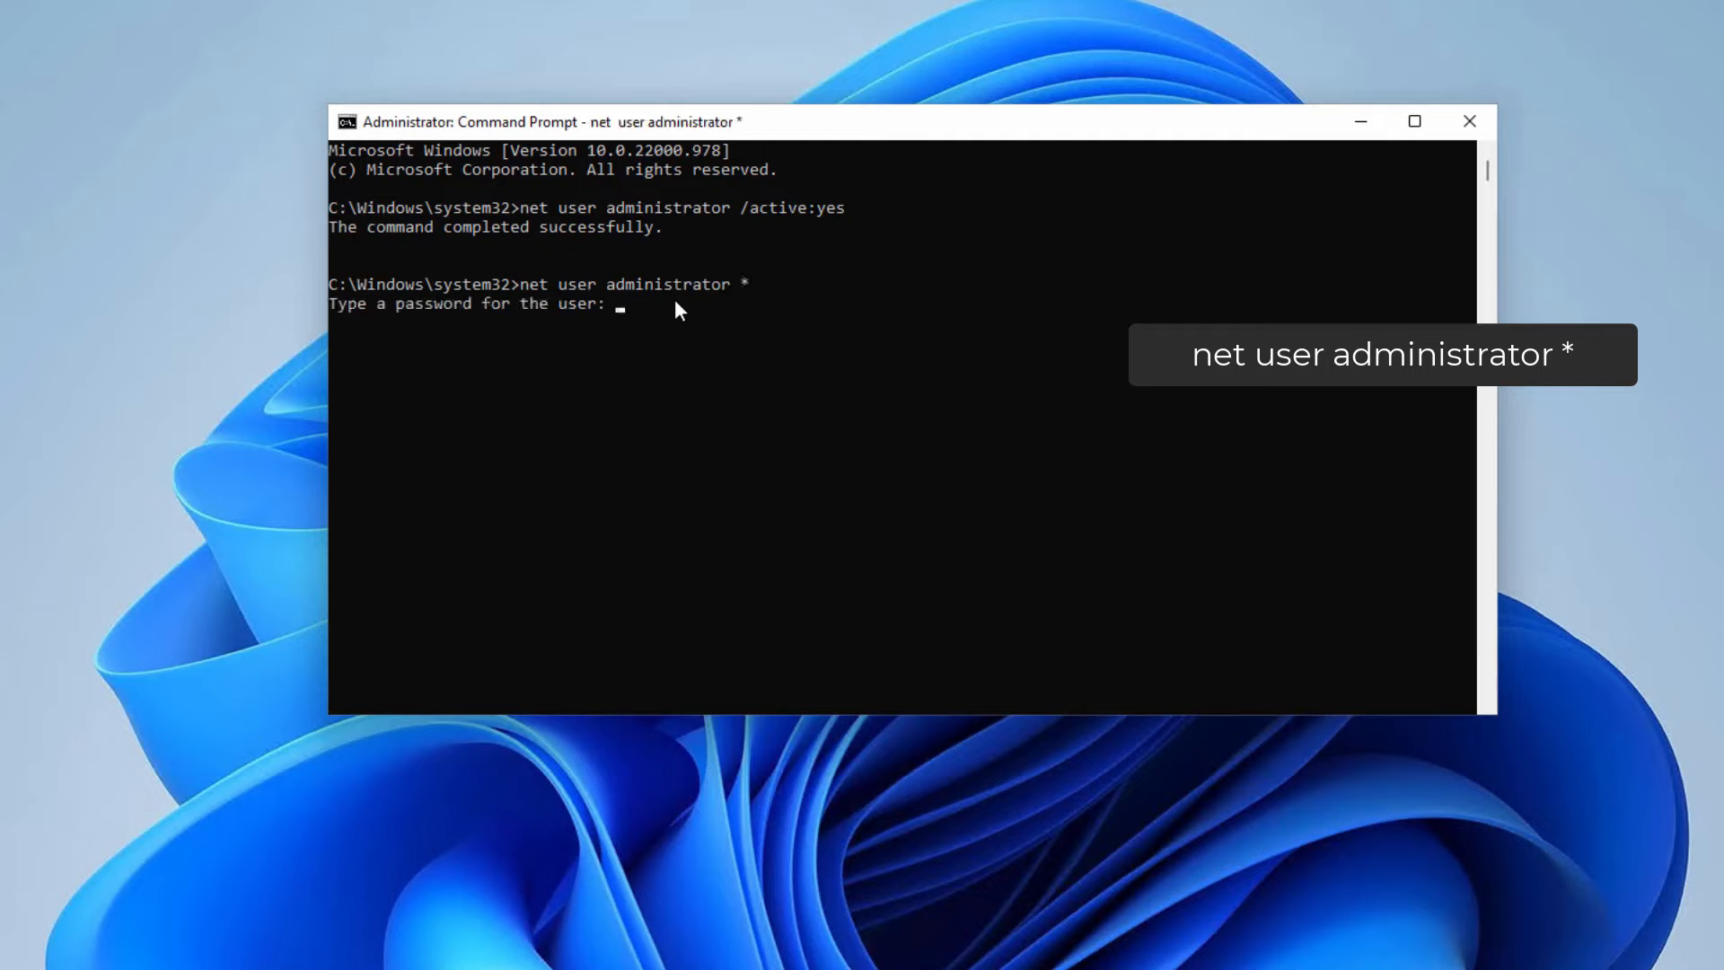
pyautogui.moveTo(925, 317)
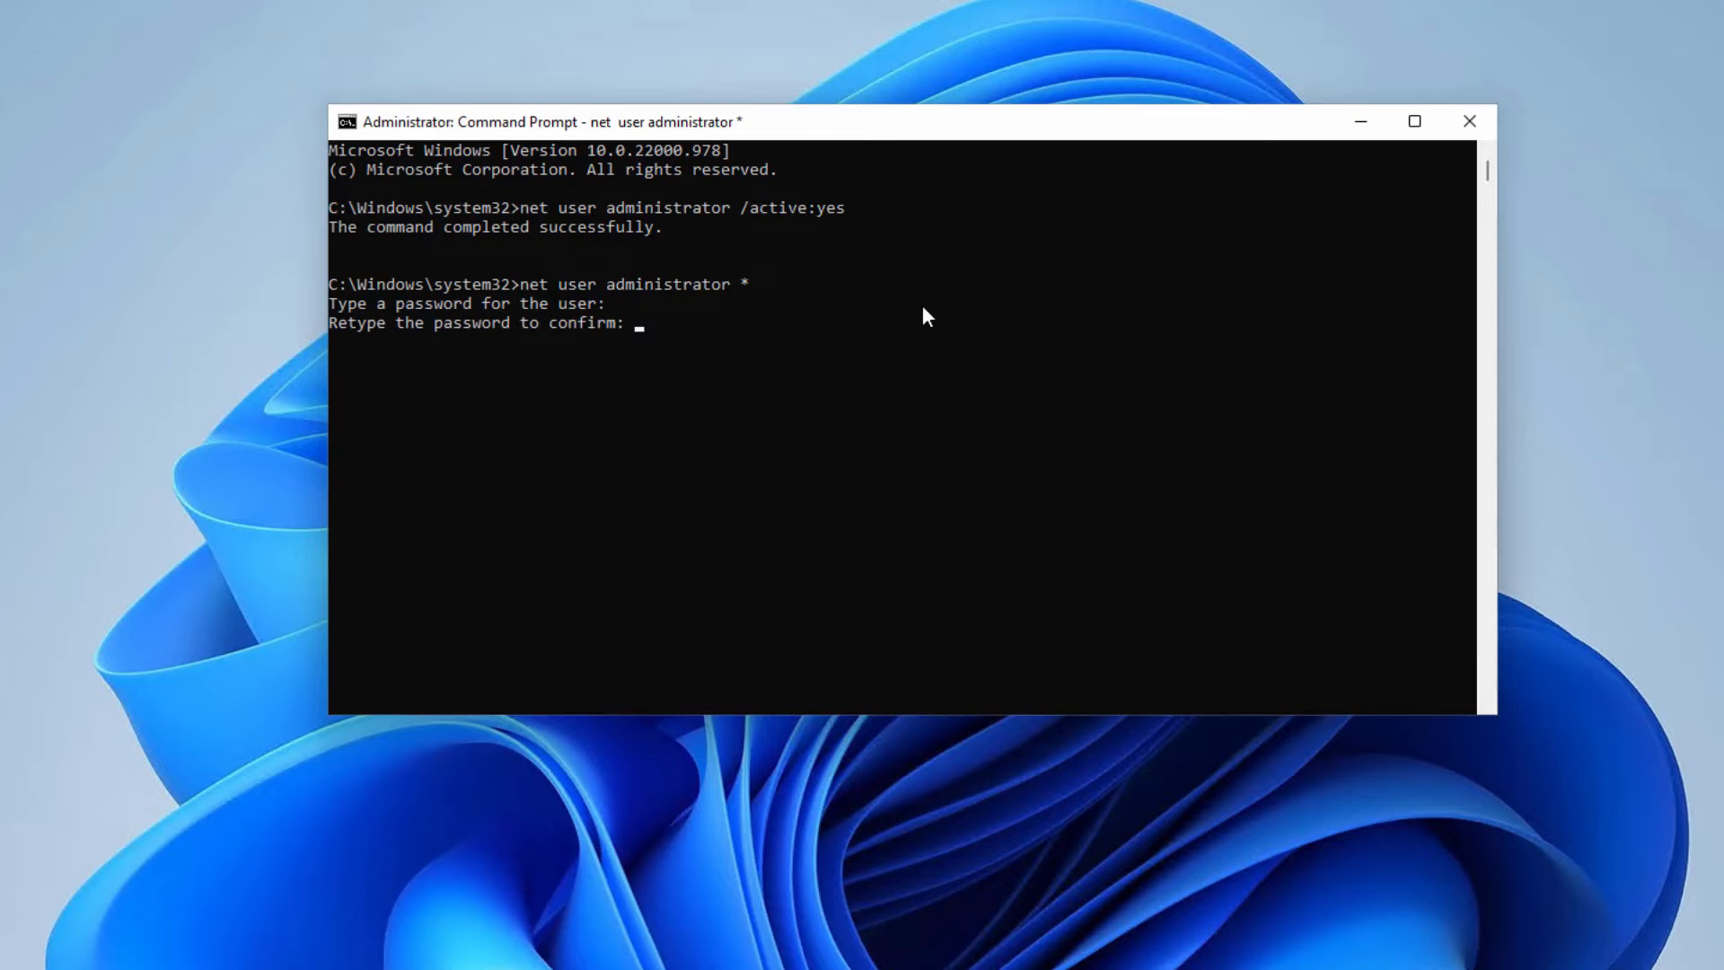
pyautogui.press('Return')
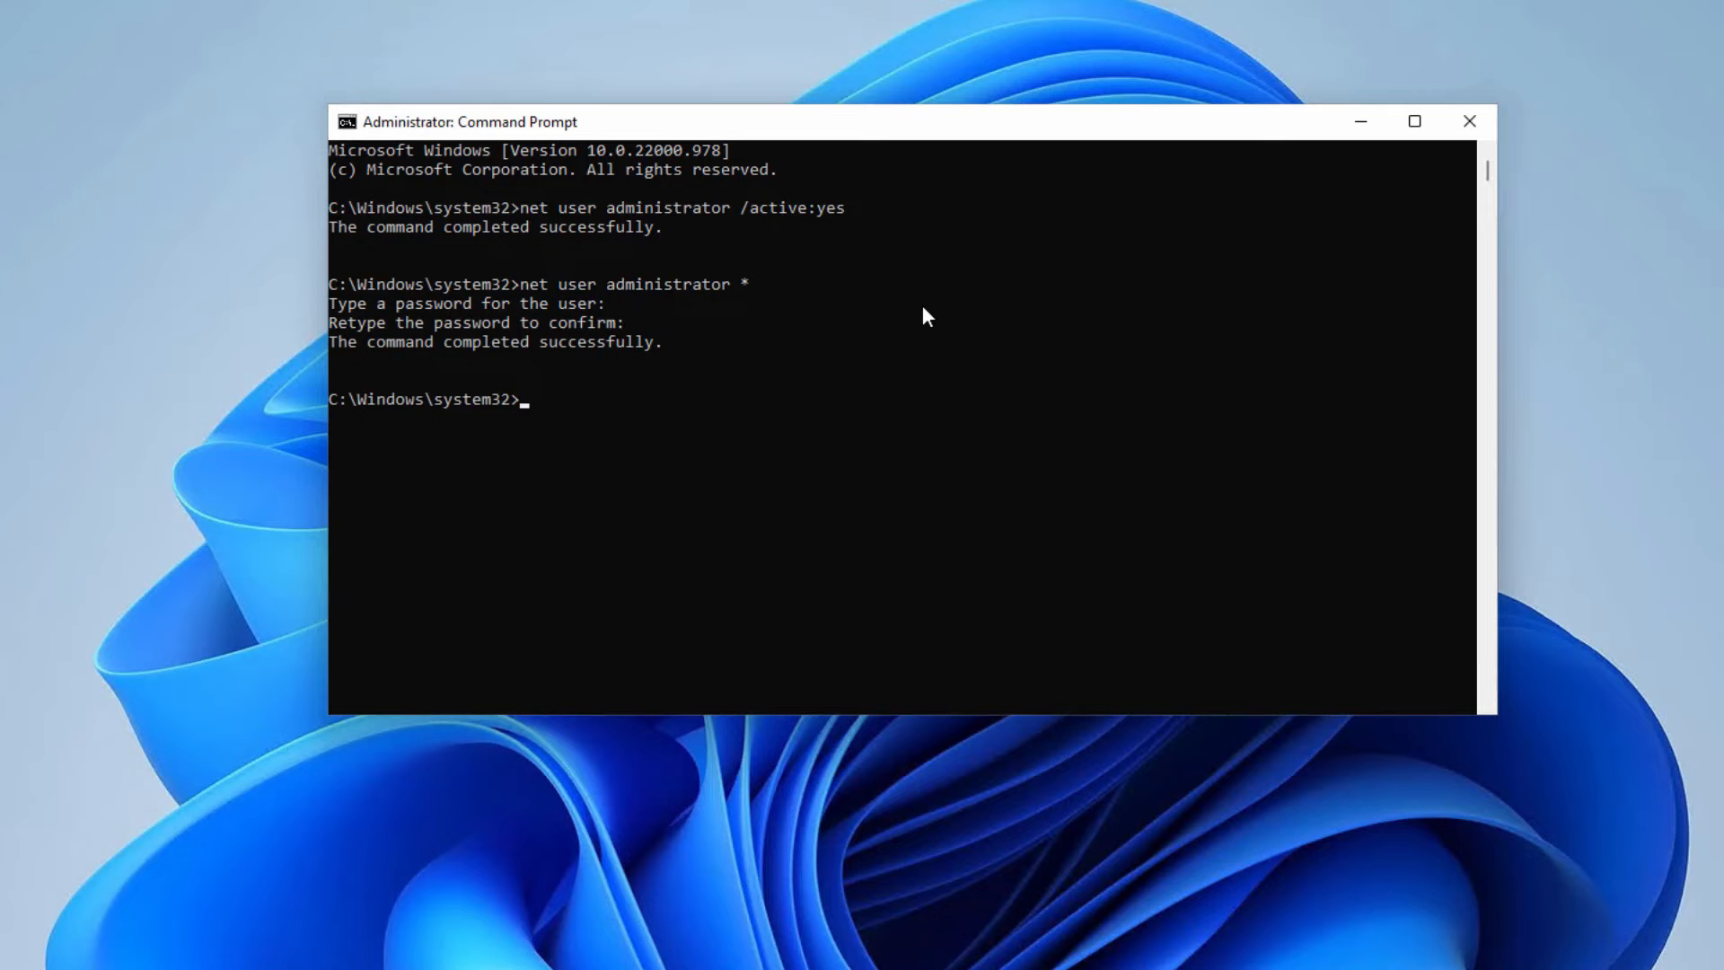
pyautogui.click(1469, 121)
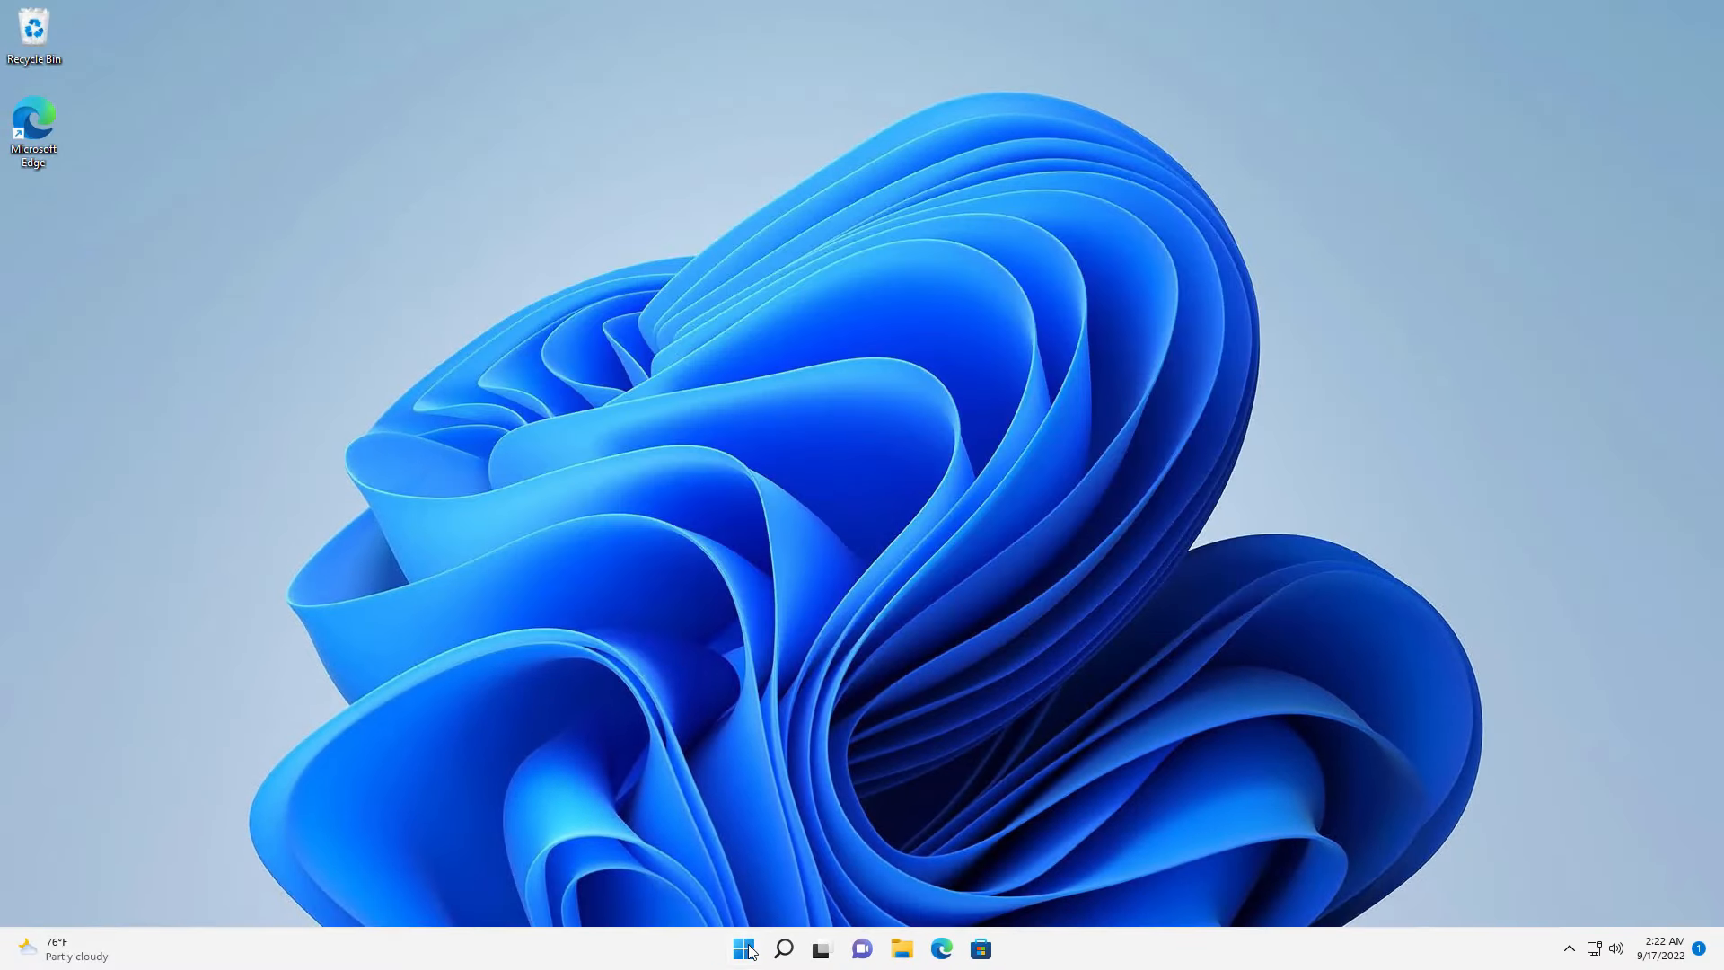
# - Sign out, then sign in as Administrator with its password, confirming despite the other session
pyautogui.click(743, 949)
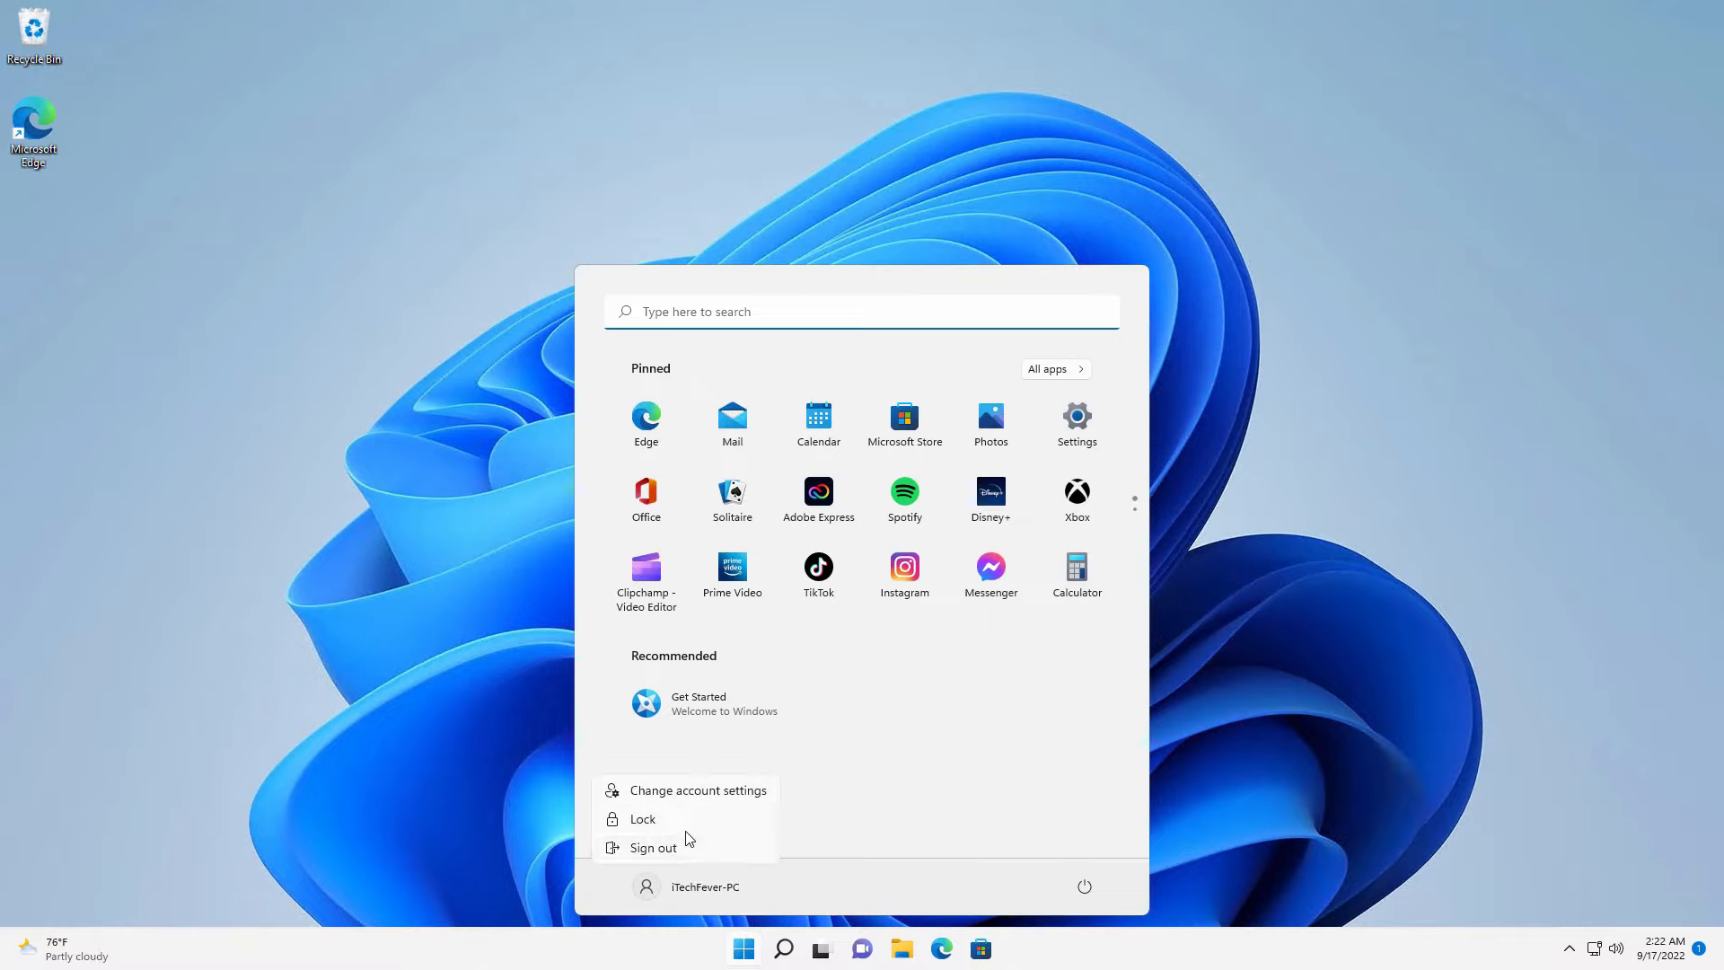
pyautogui.click(653, 847)
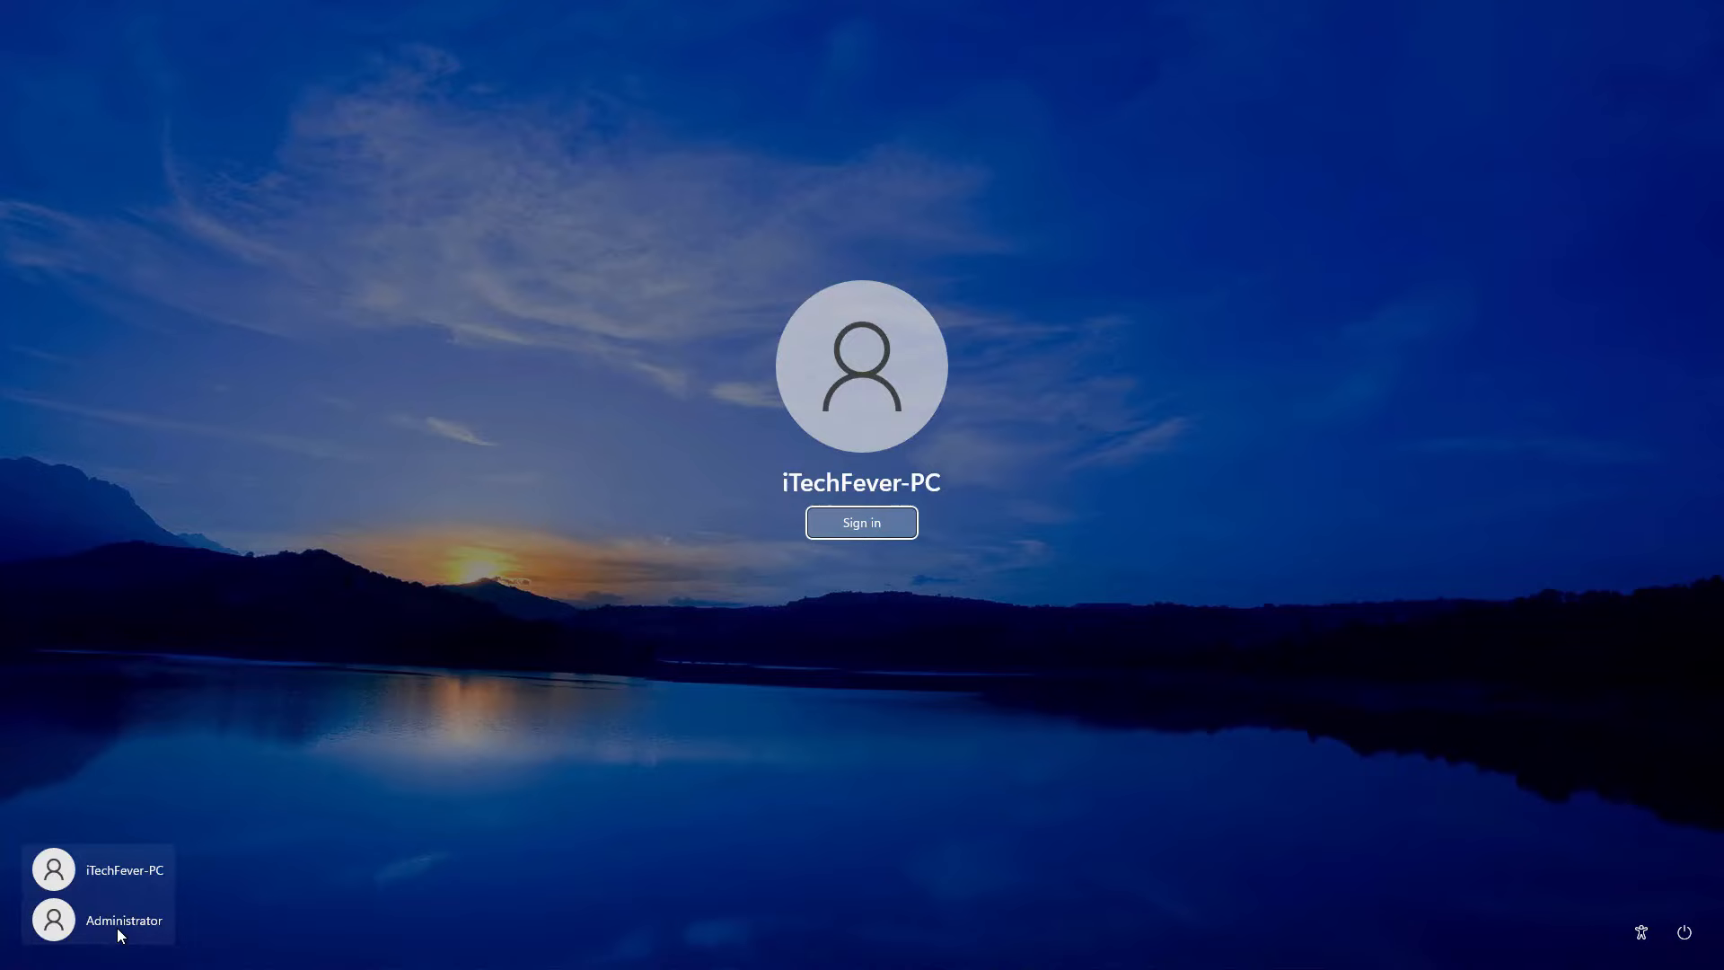
pyautogui.click(122, 920)
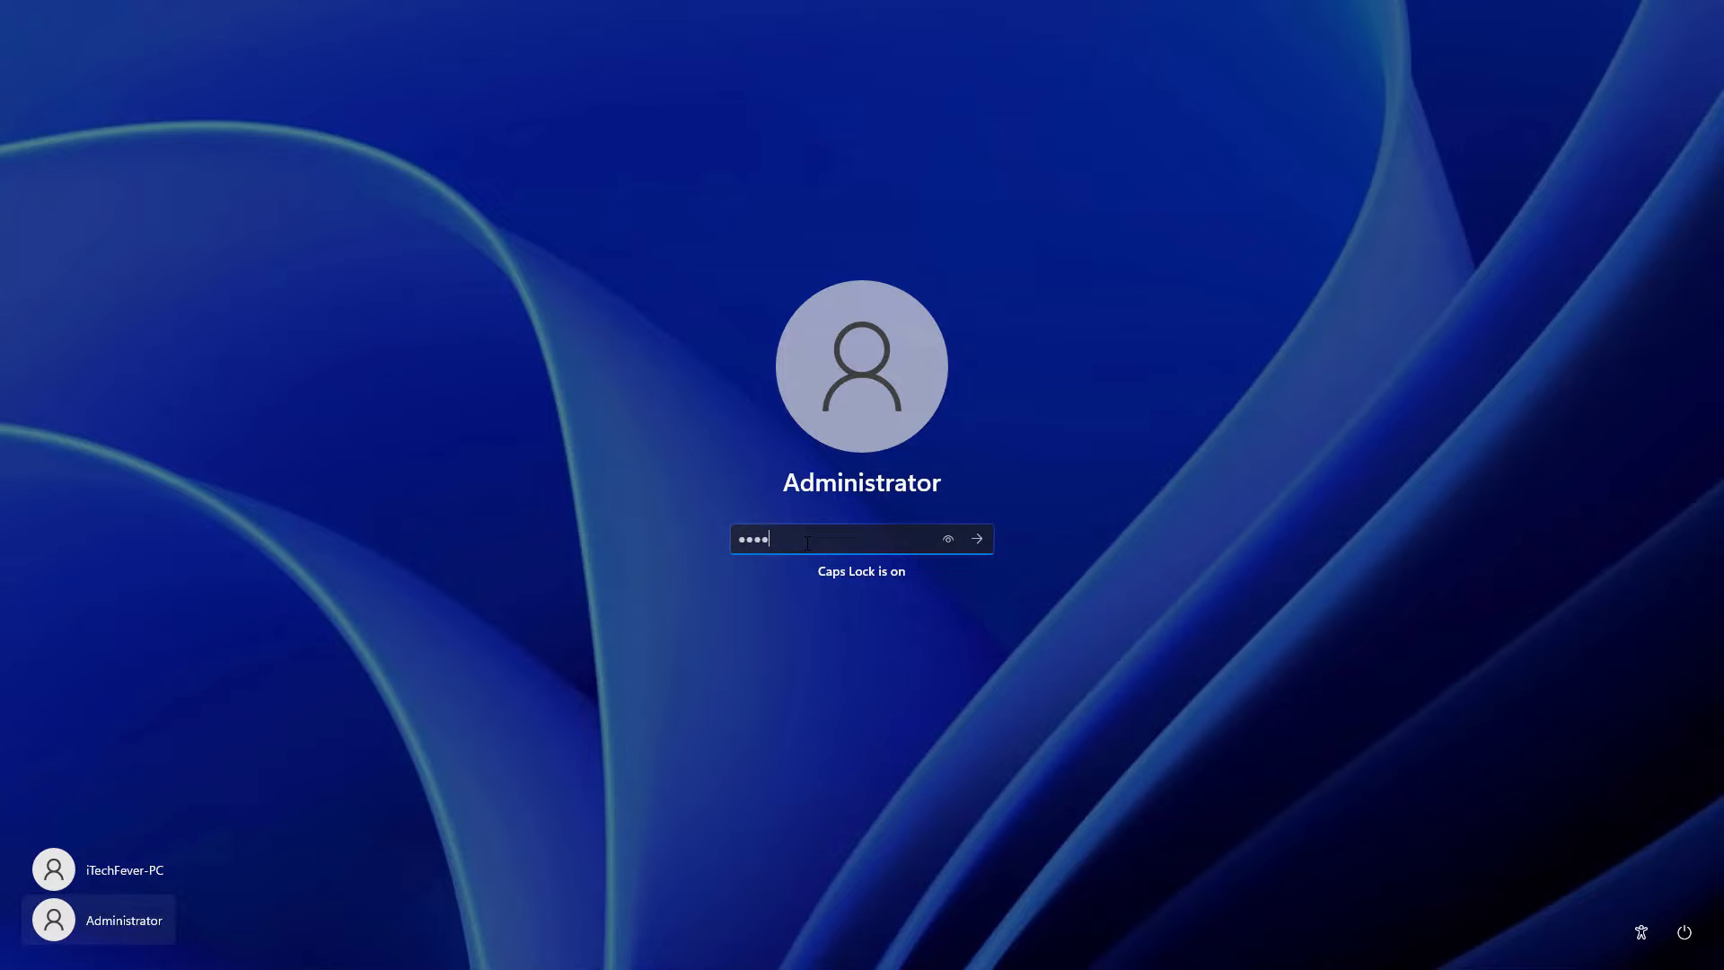
pyautogui.click(976, 539)
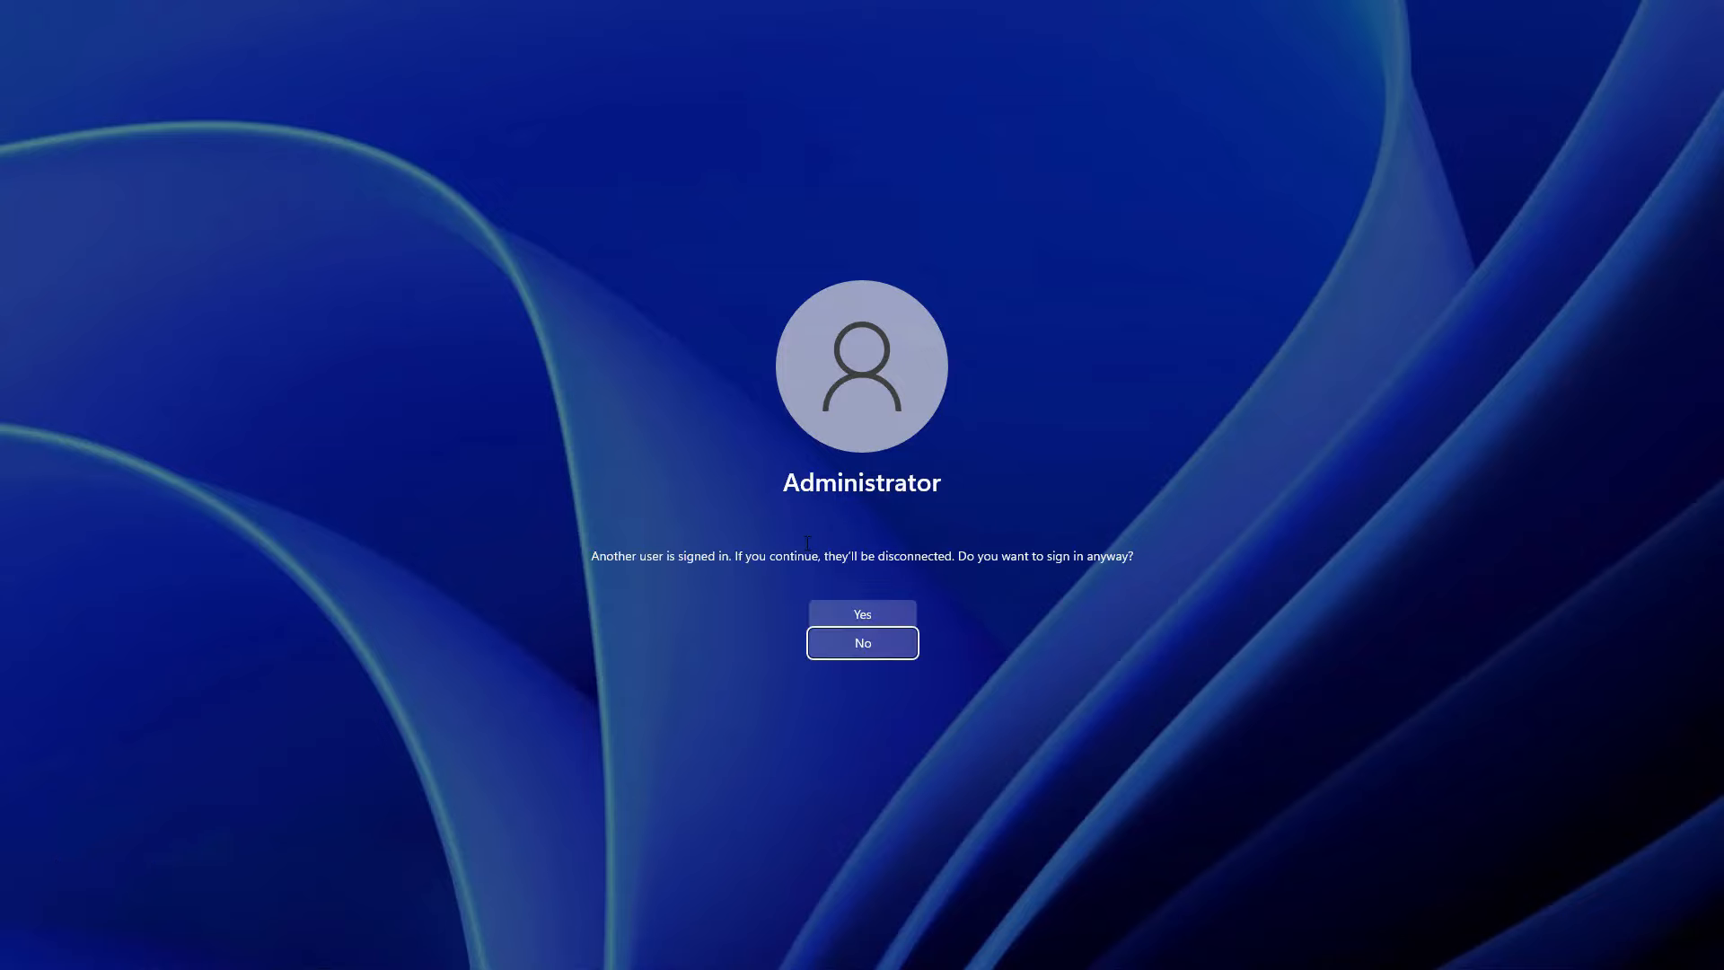
pyautogui.click(862, 614)
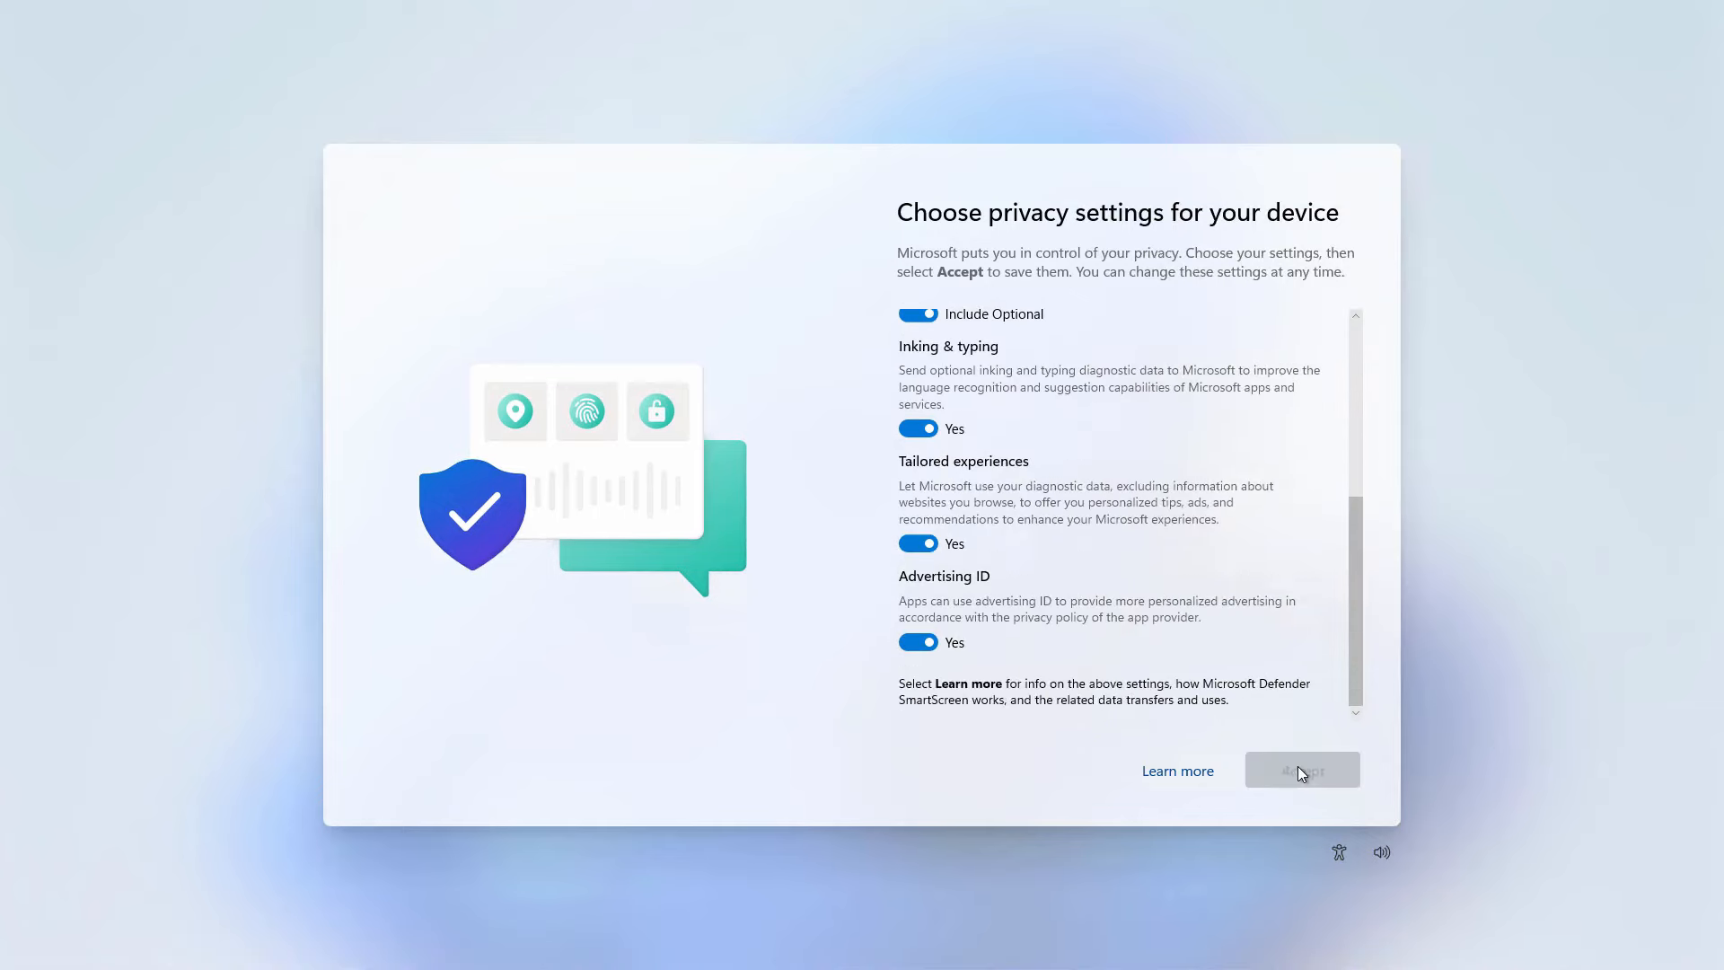
# - Accept the privacy settings, then sign out of Administrator from the Start menu
pyautogui.click(1301, 769)
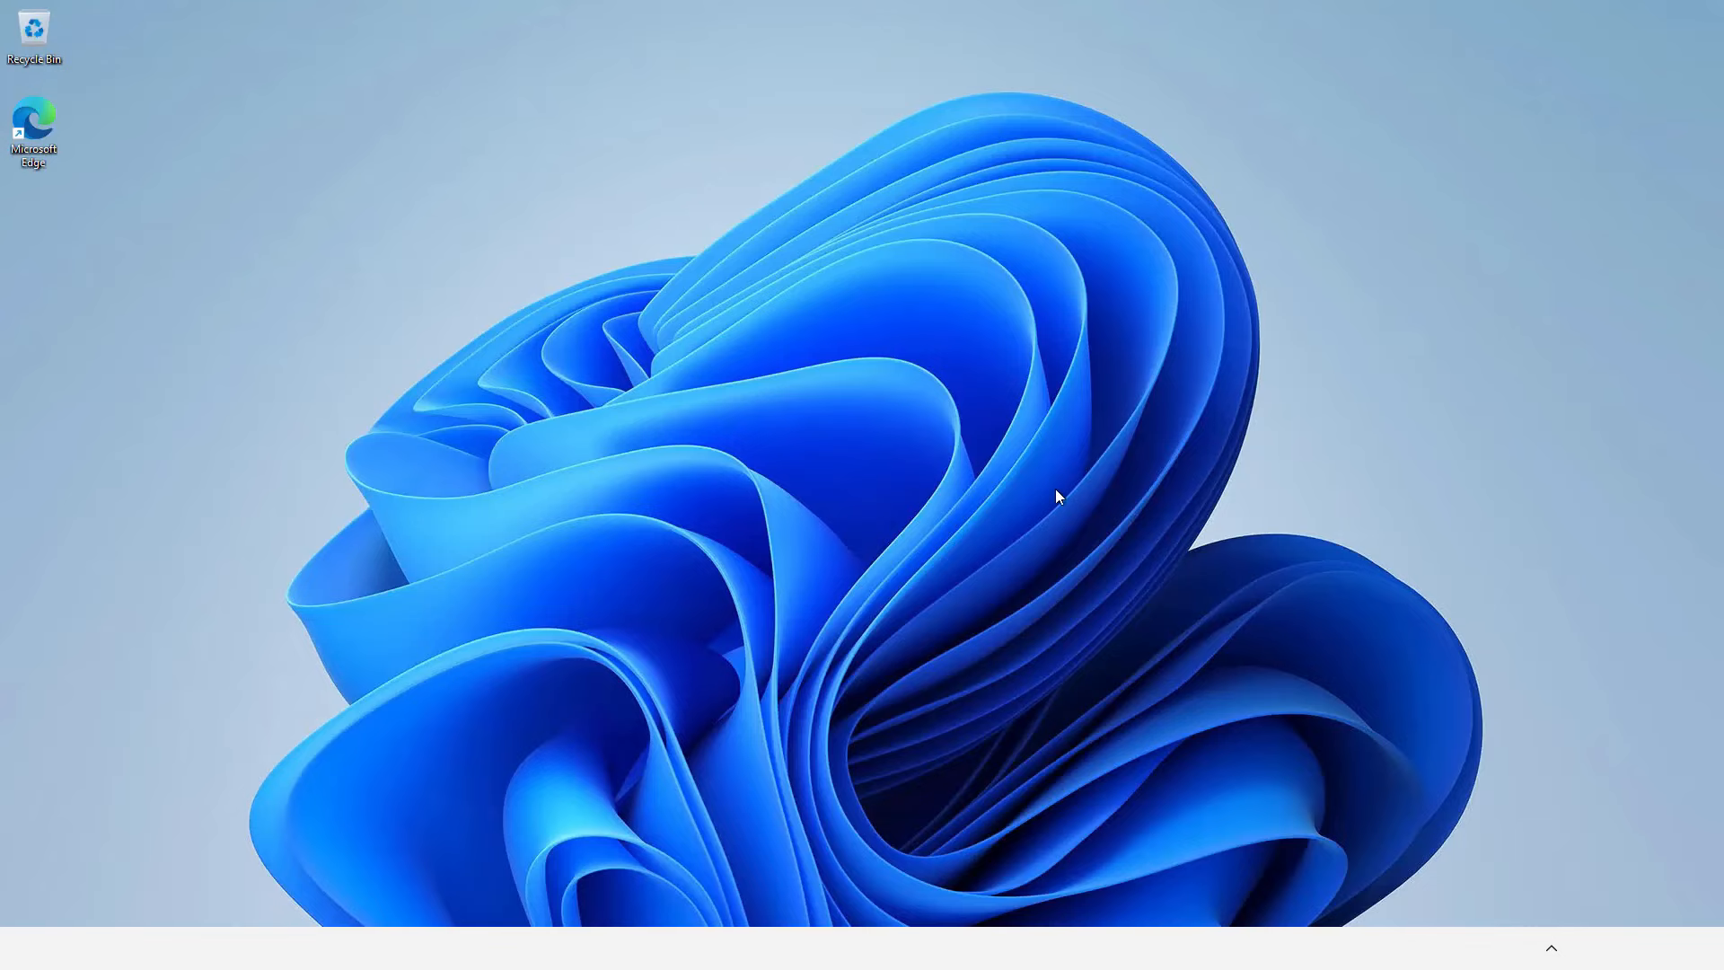
pyautogui.moveTo(952, 485)
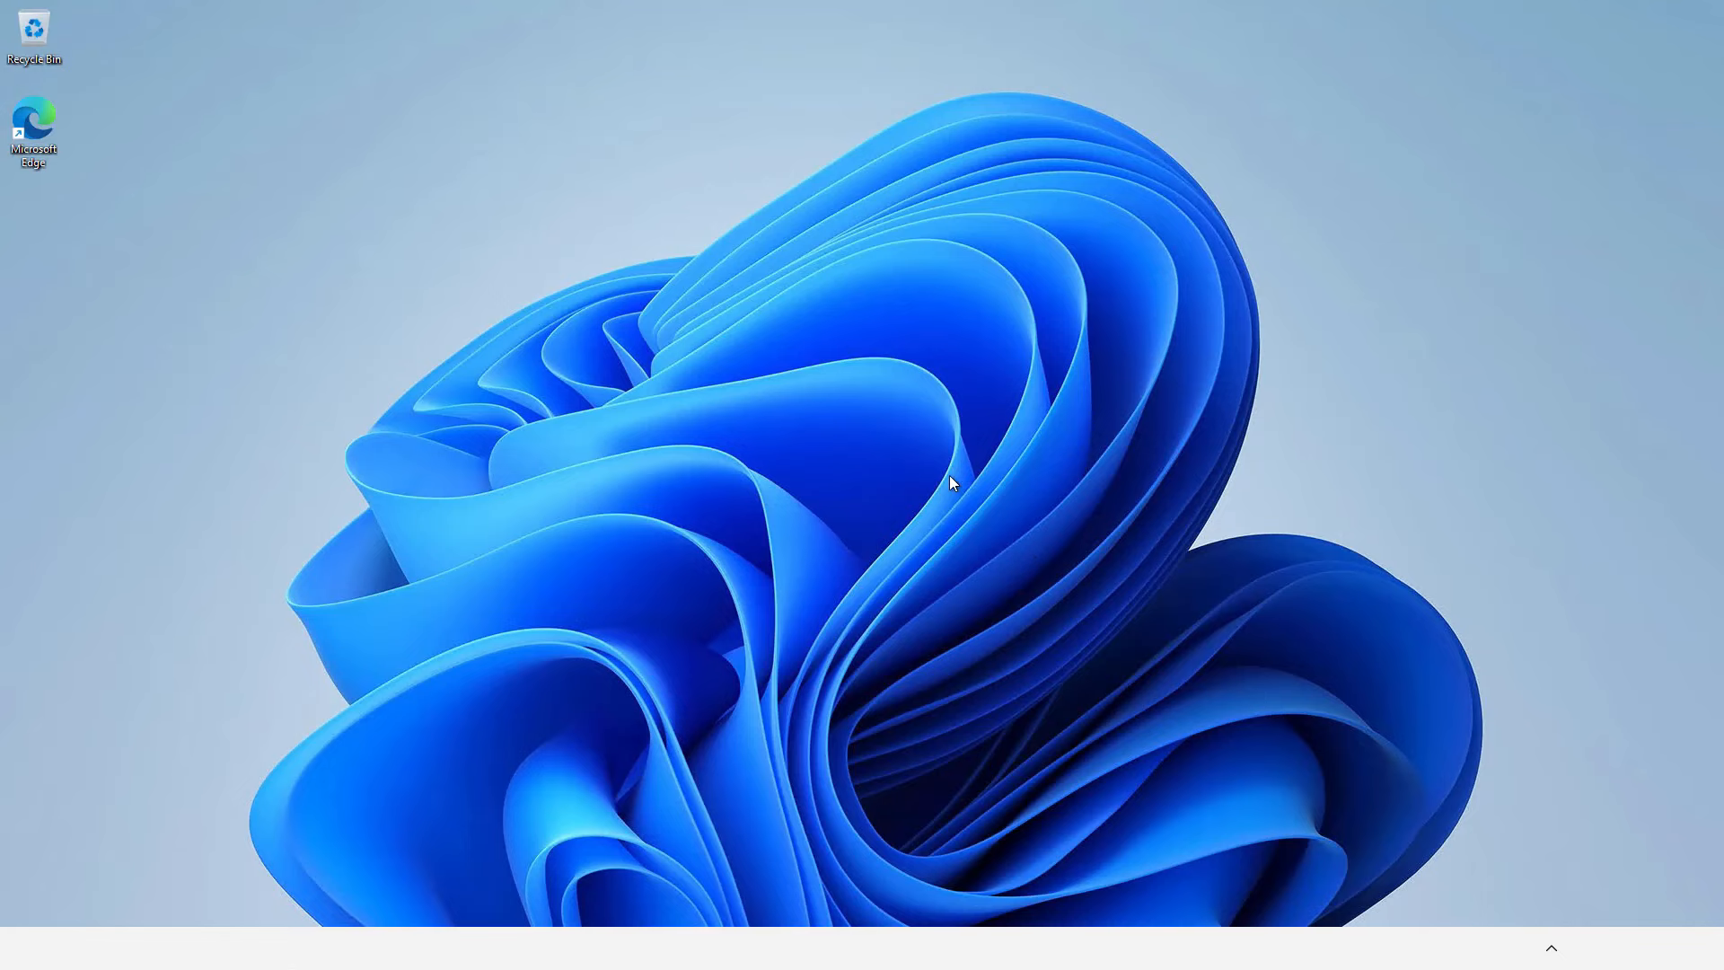
pyautogui.click(743, 949)
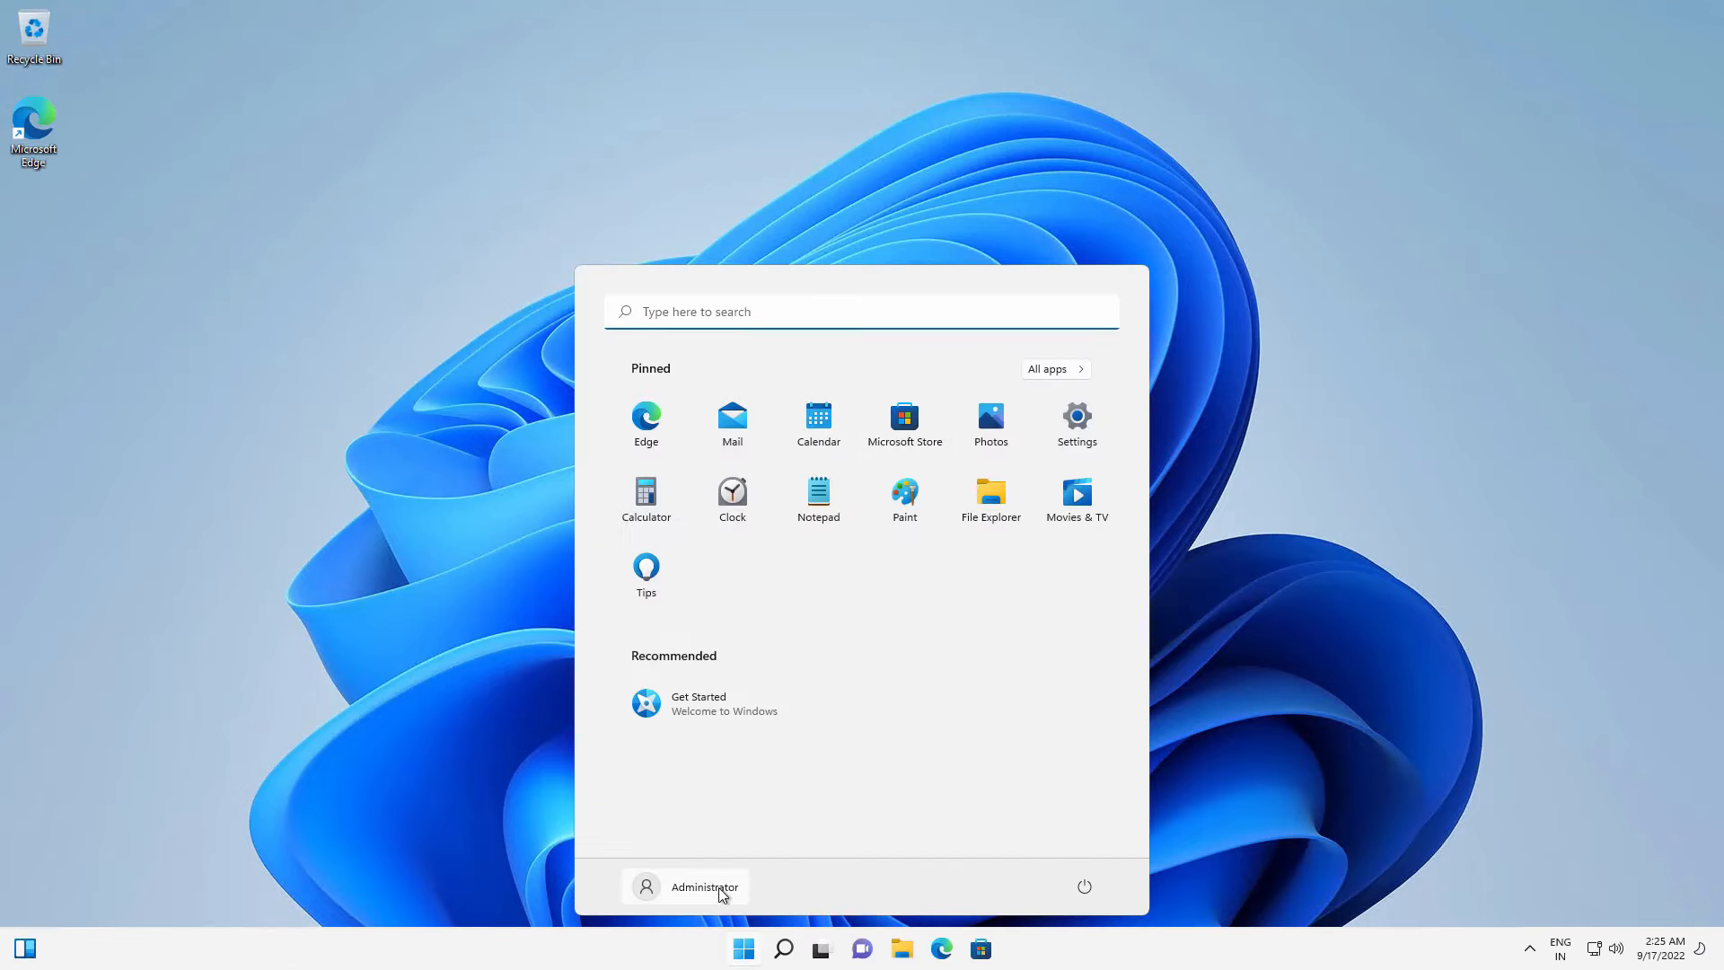
pyautogui.click(704, 886)
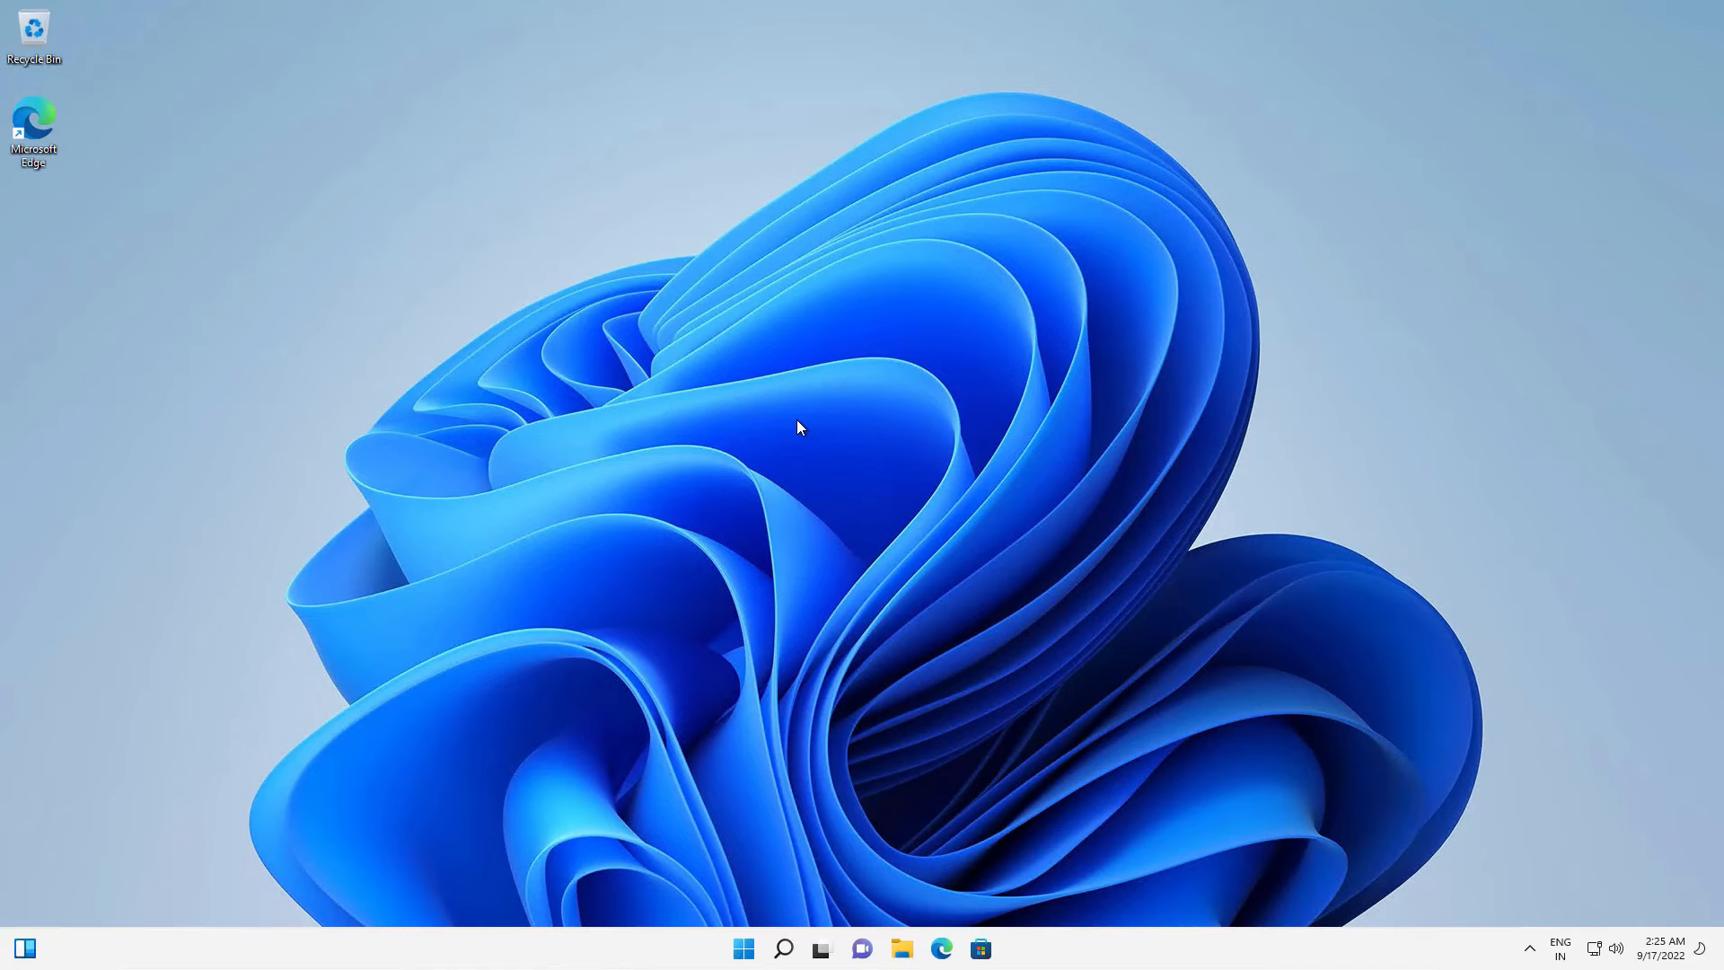
pyautogui.moveTo(799, 515)
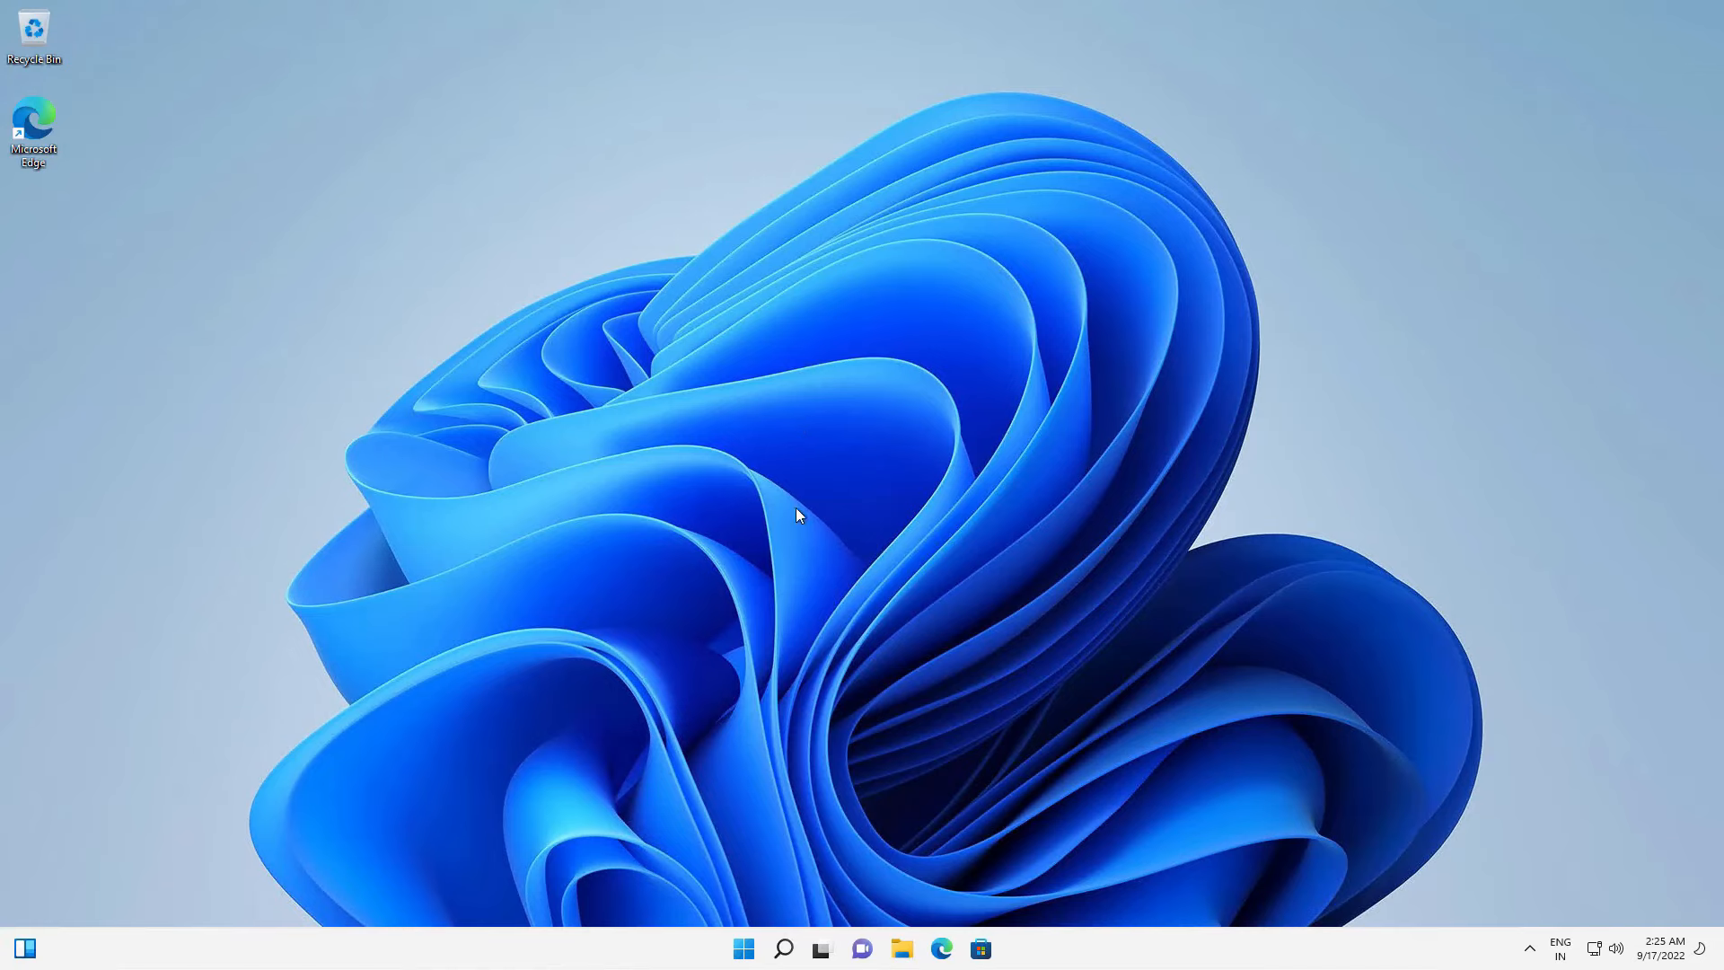
pyautogui.click(744, 948)
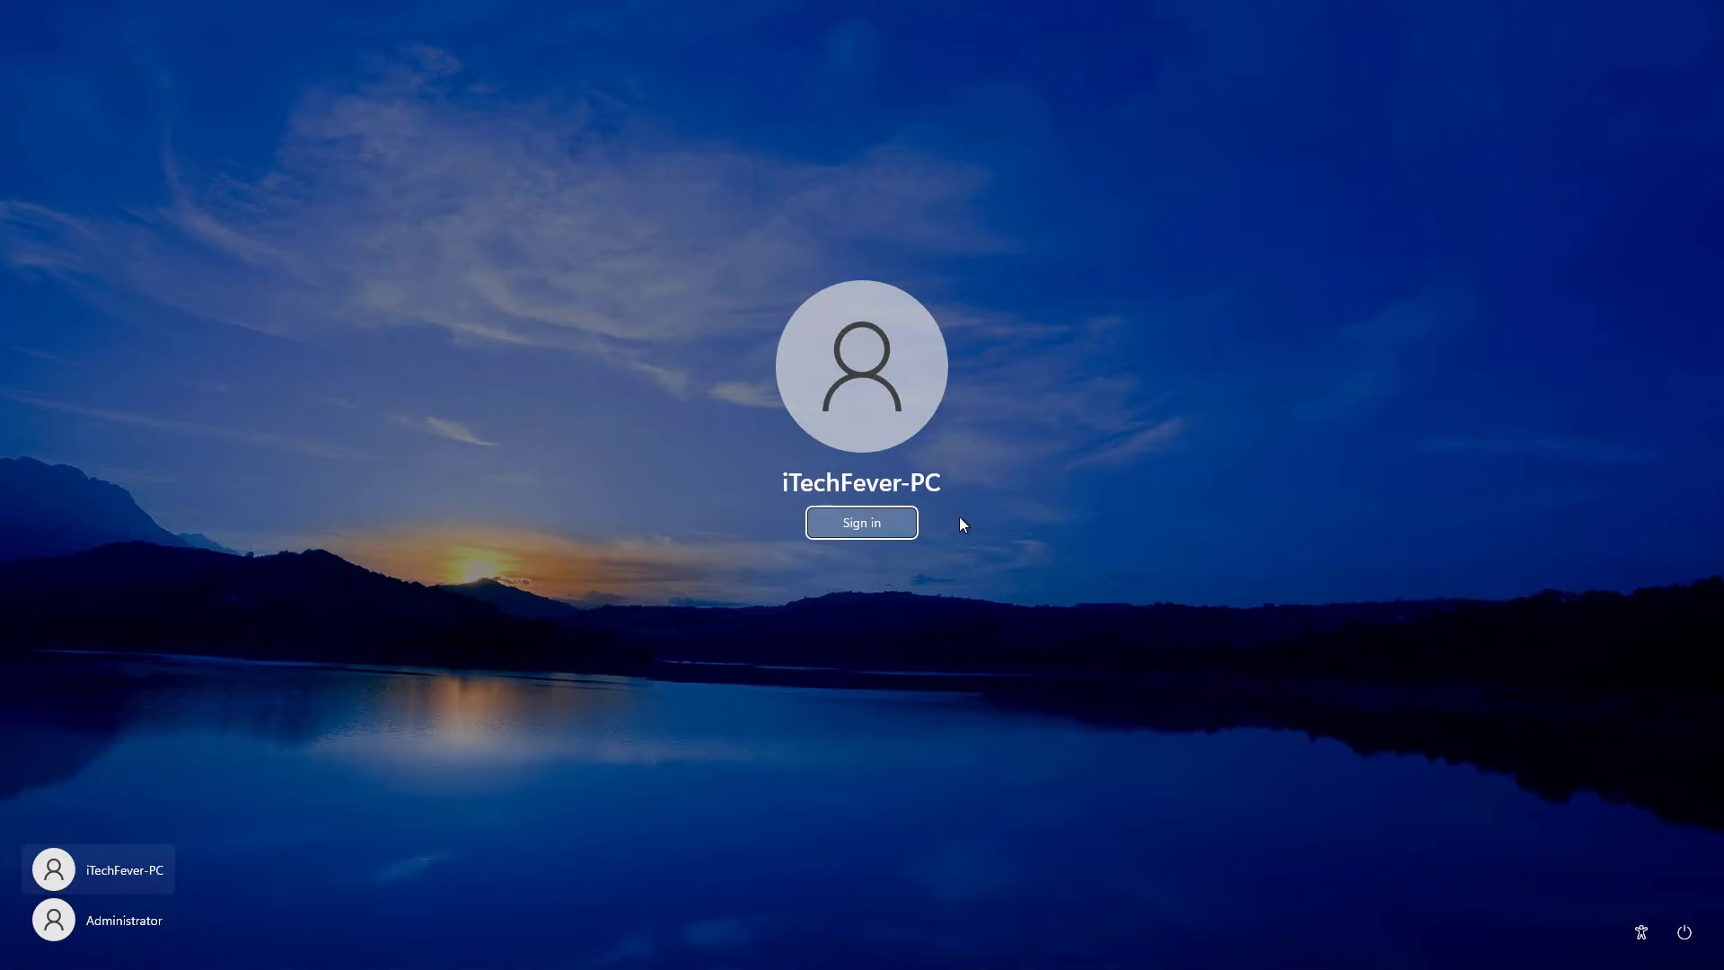
# - Sign back in to the original account and launch Command Prompt as administrator
pyautogui.click(861, 523)
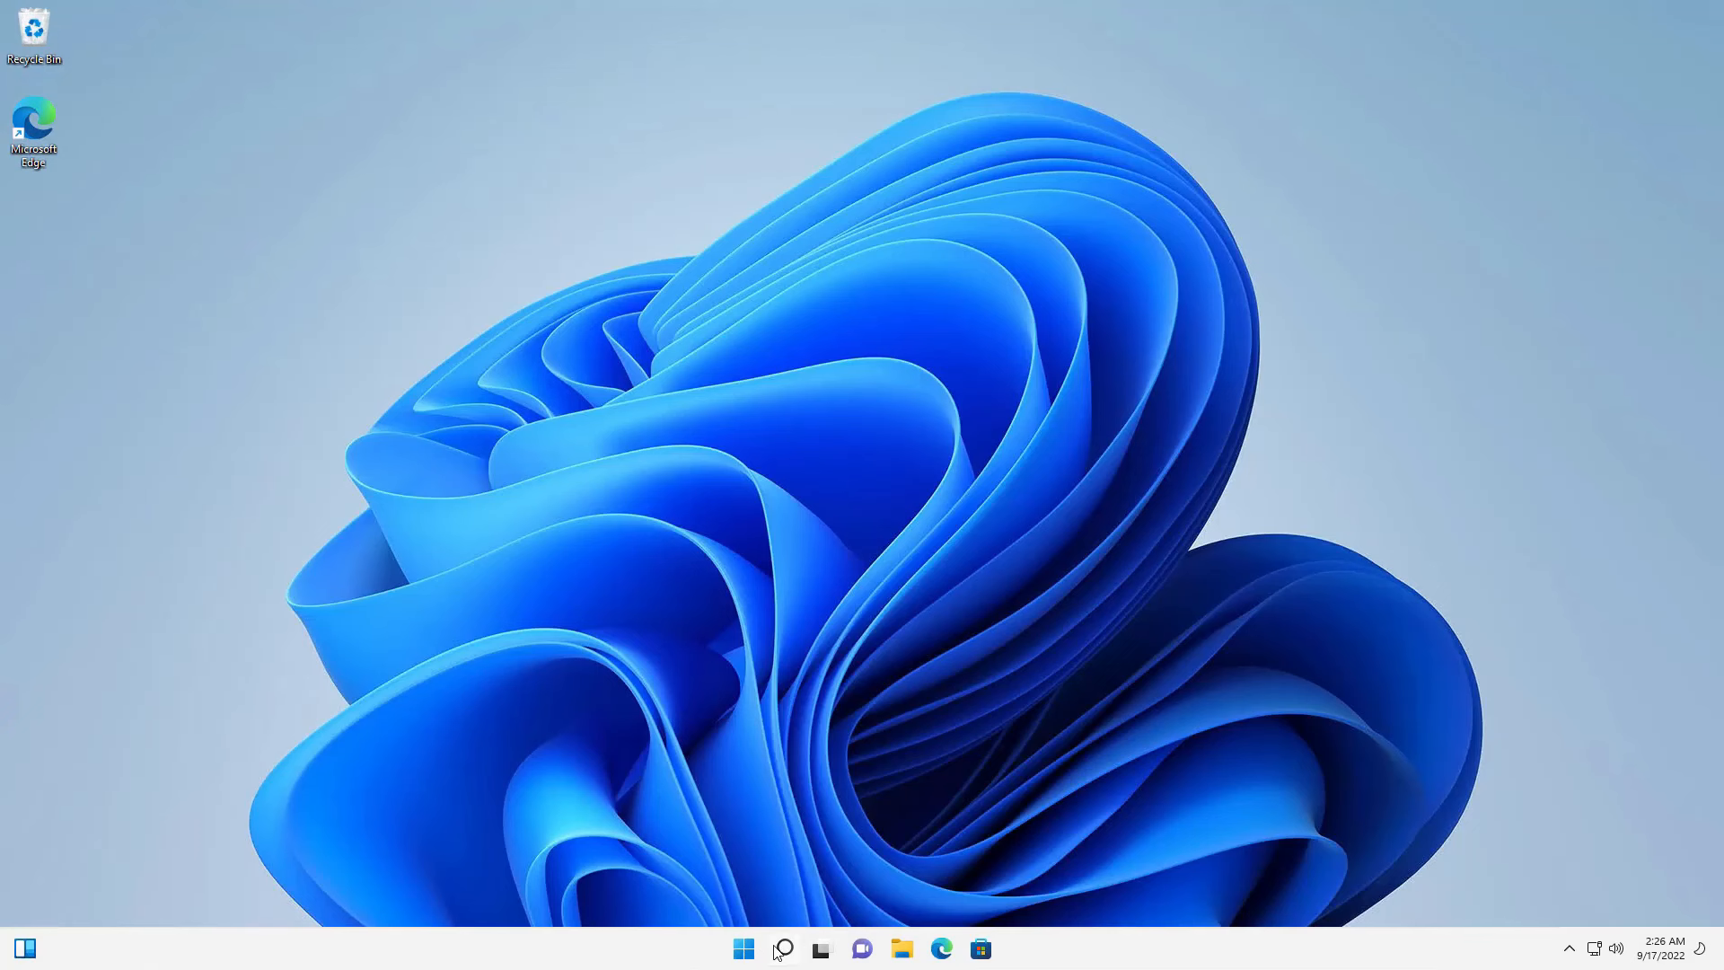
pyautogui.click(783, 949)
pyautogui.write('CMD')
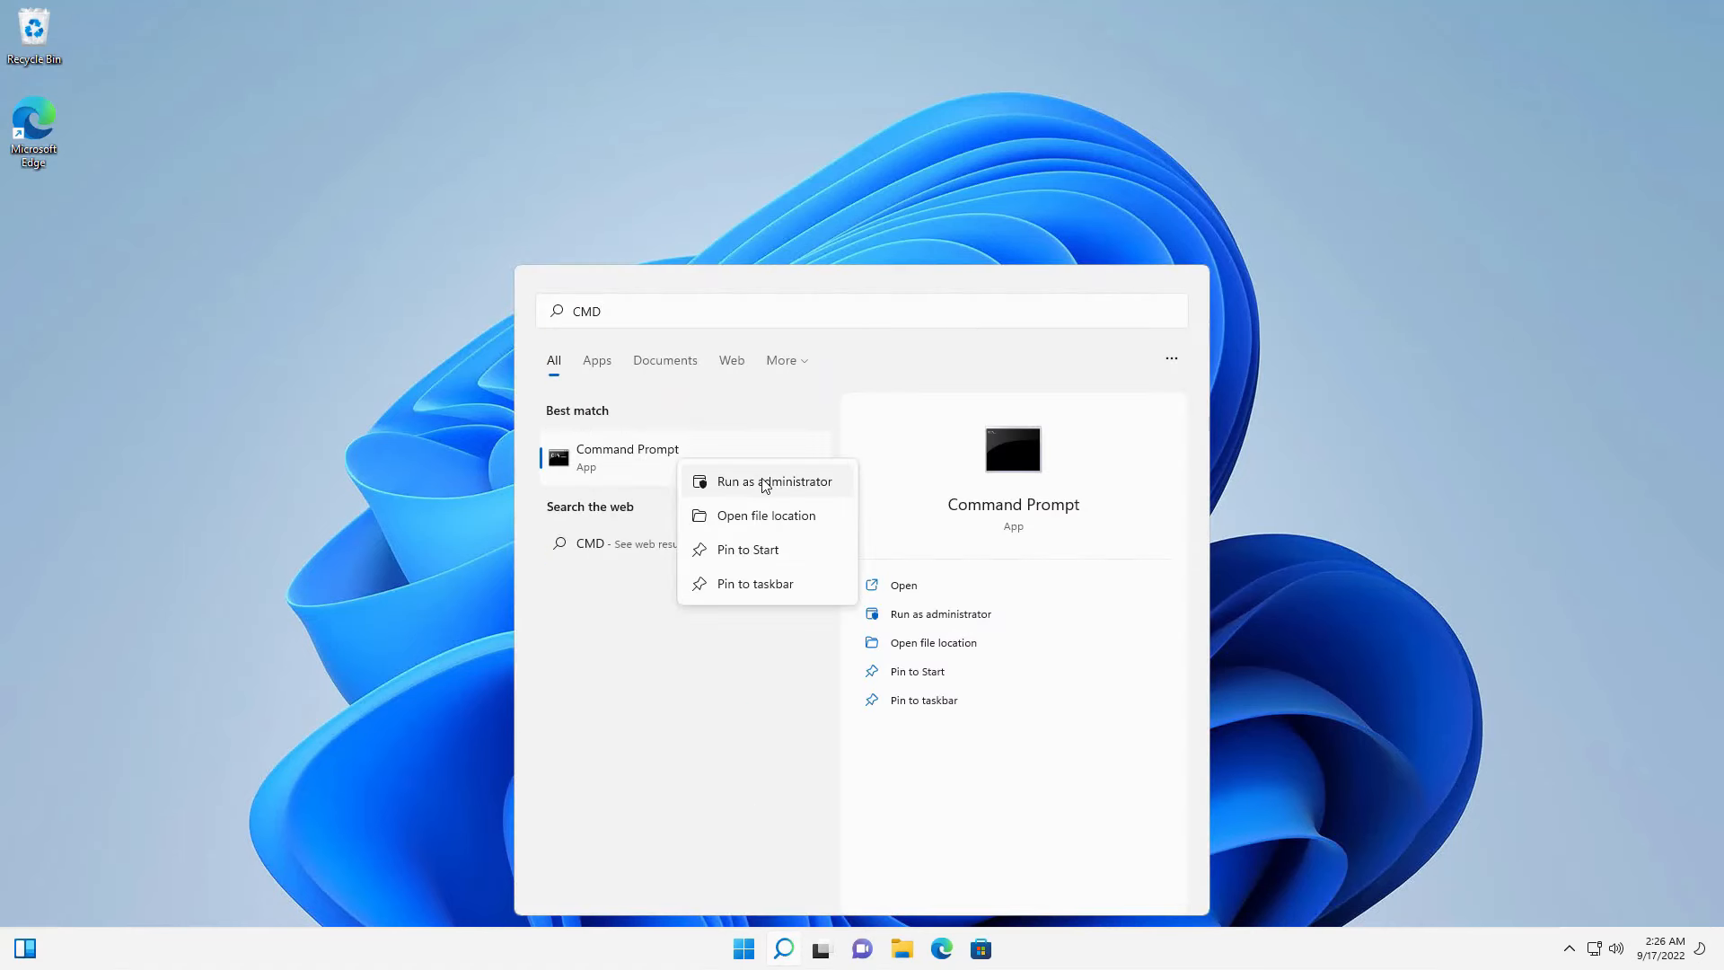
pyautogui.click(773, 480)
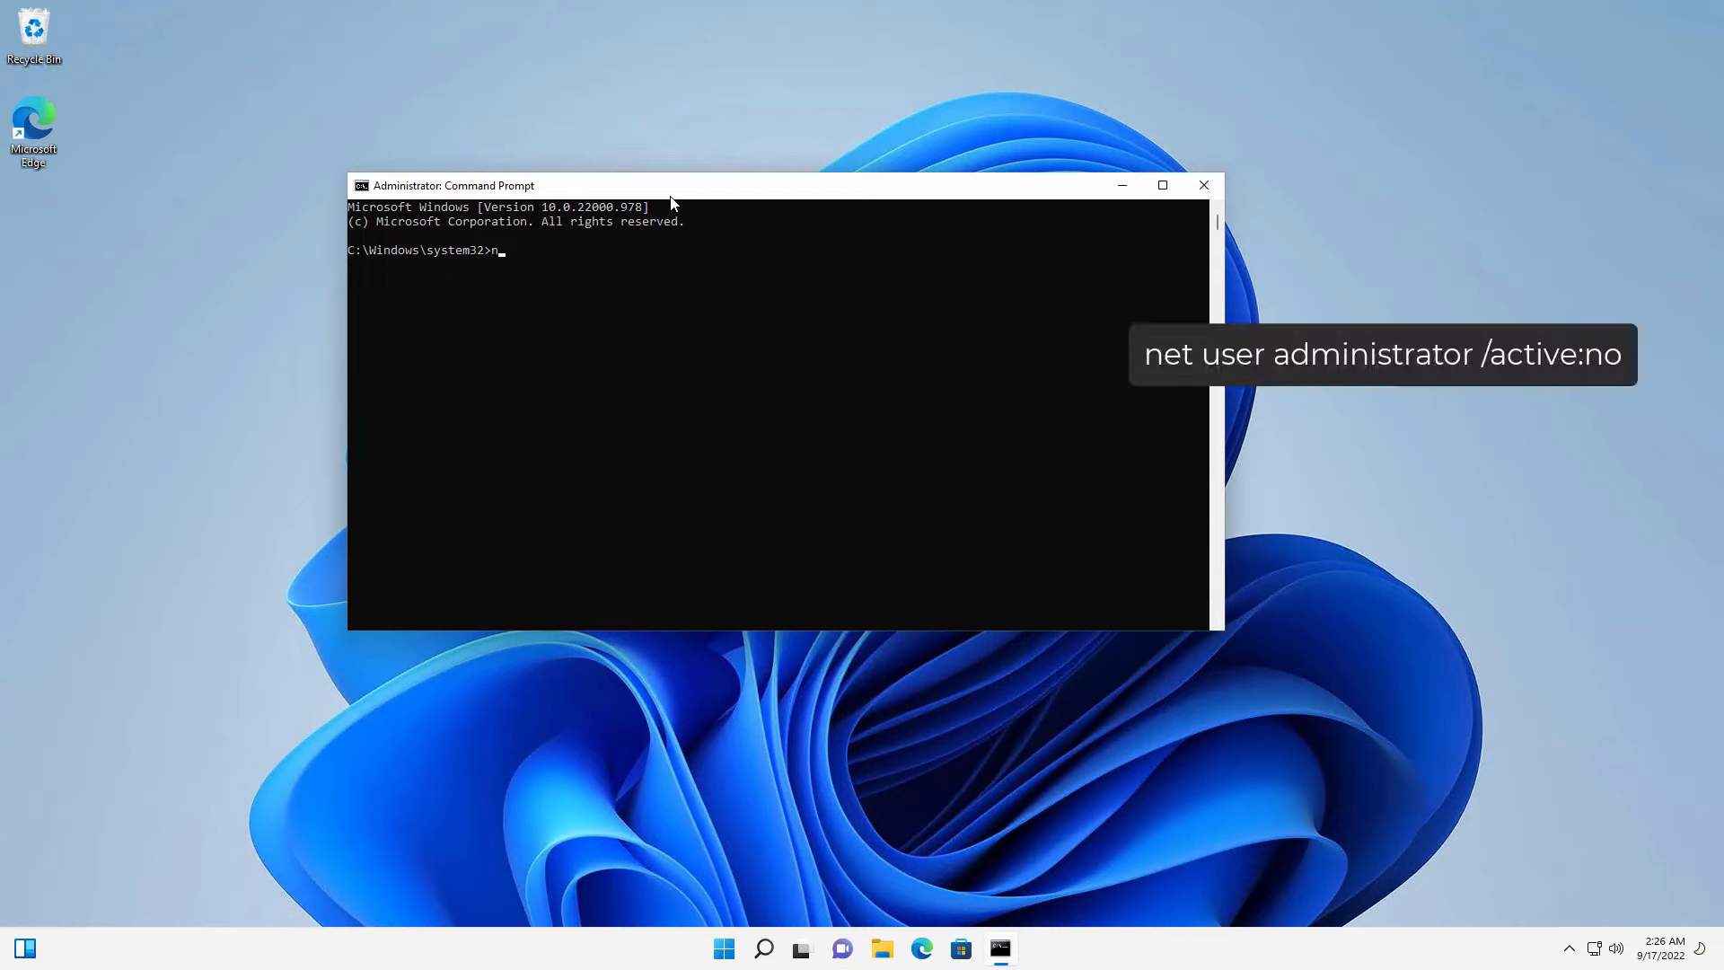
# - Run 'net user administrator /active:no', then close the Command Prompt window
pyautogui.write('et user a')
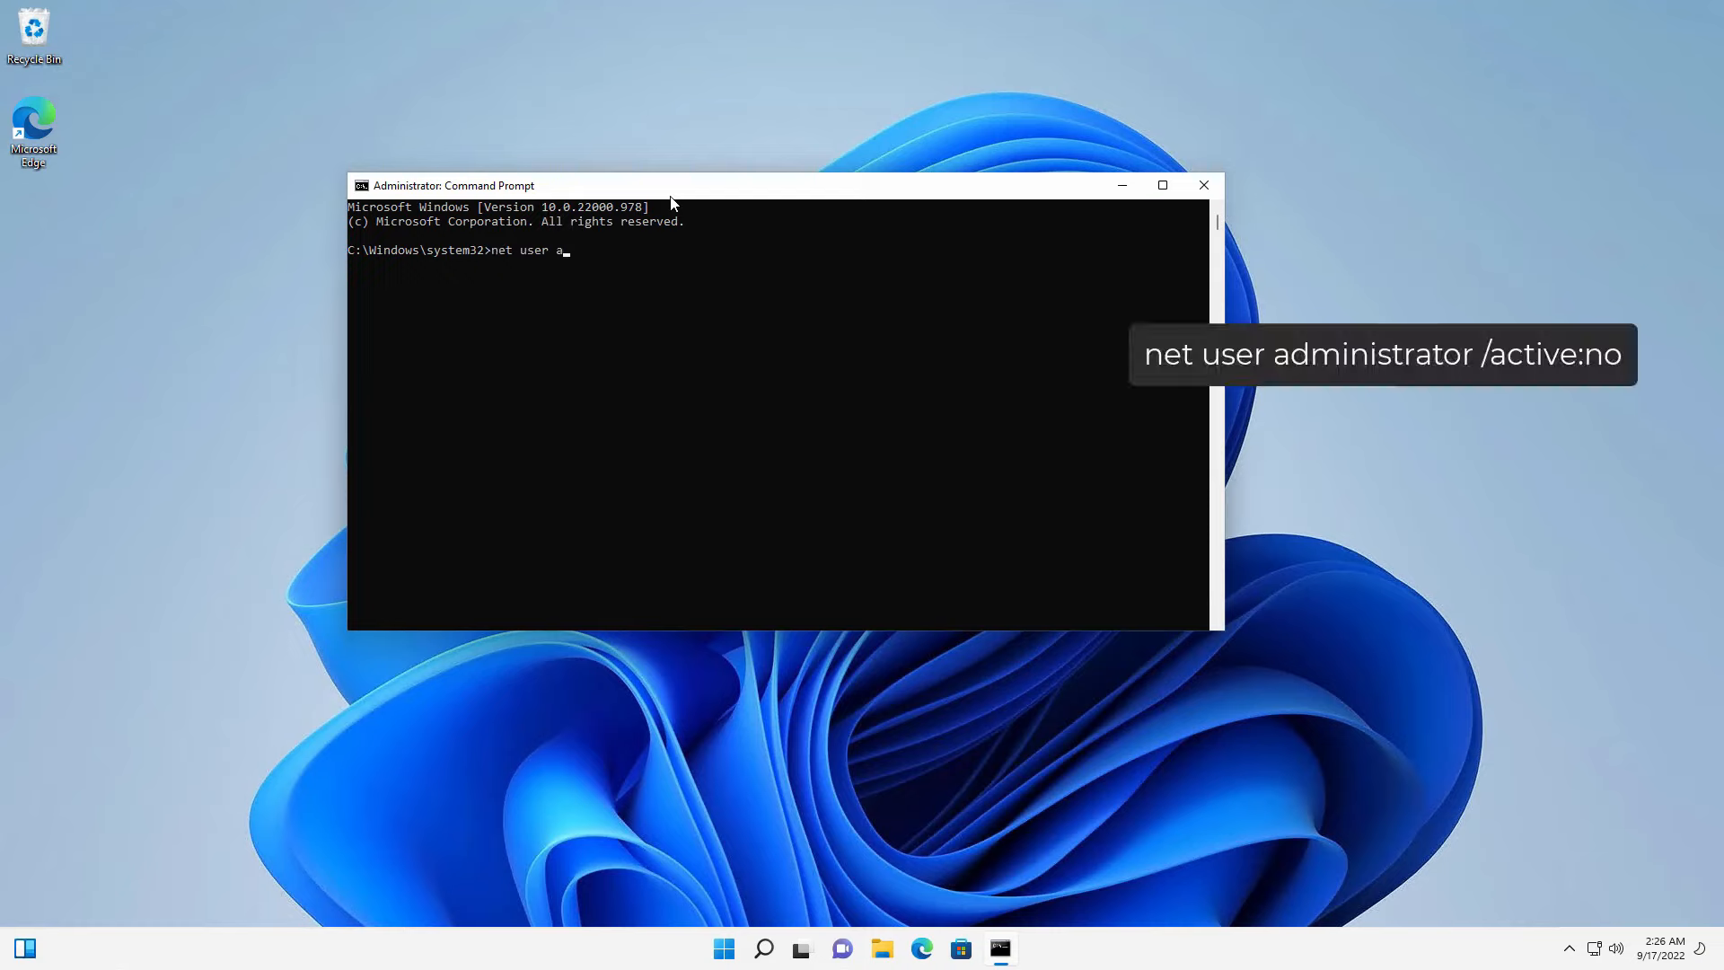
pyautogui.write('dministrator /act')
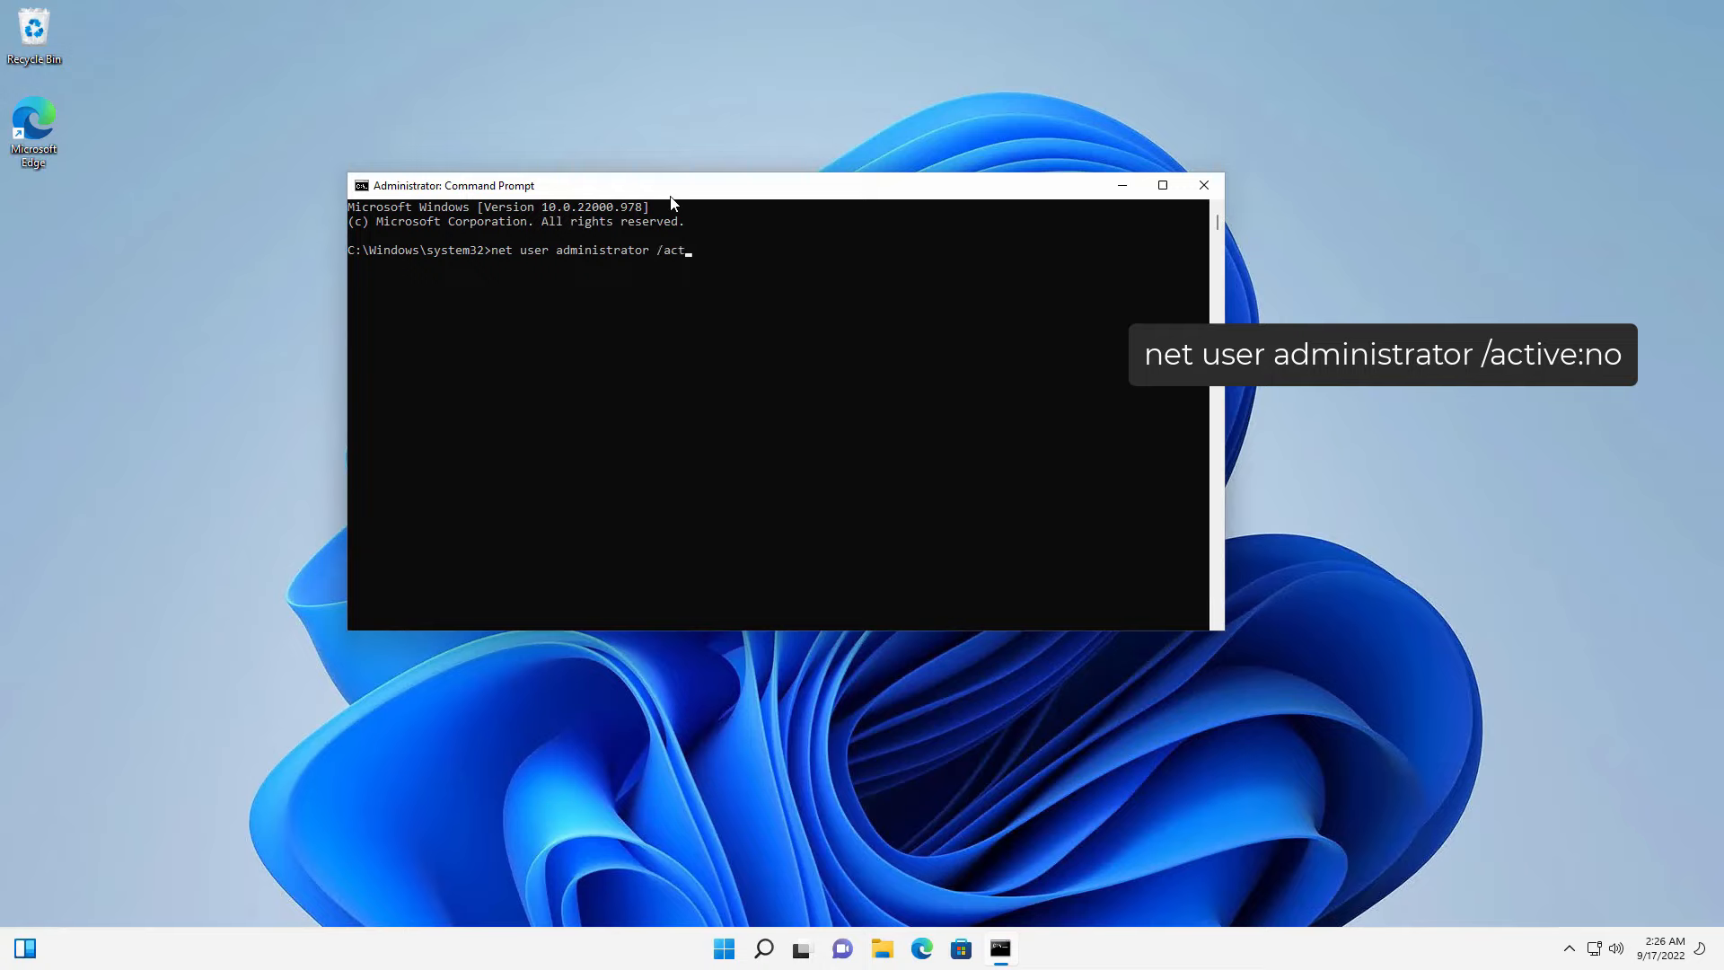
pyautogui.write('ive:no')
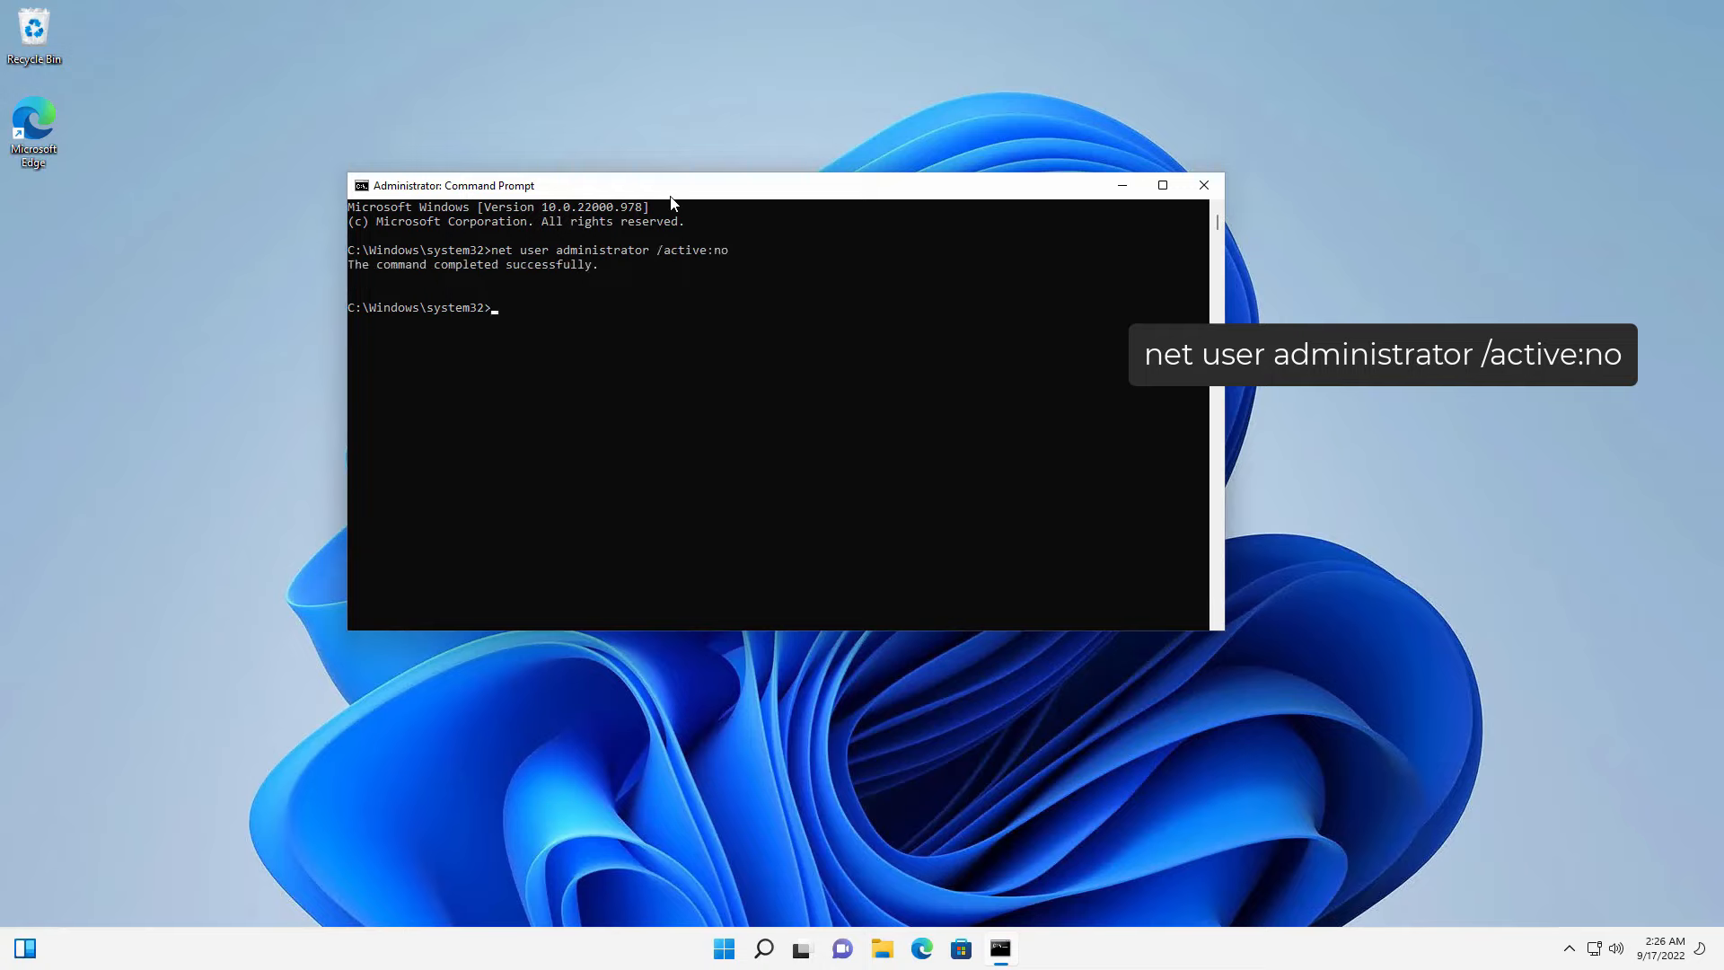
pyautogui.click(1202, 185)
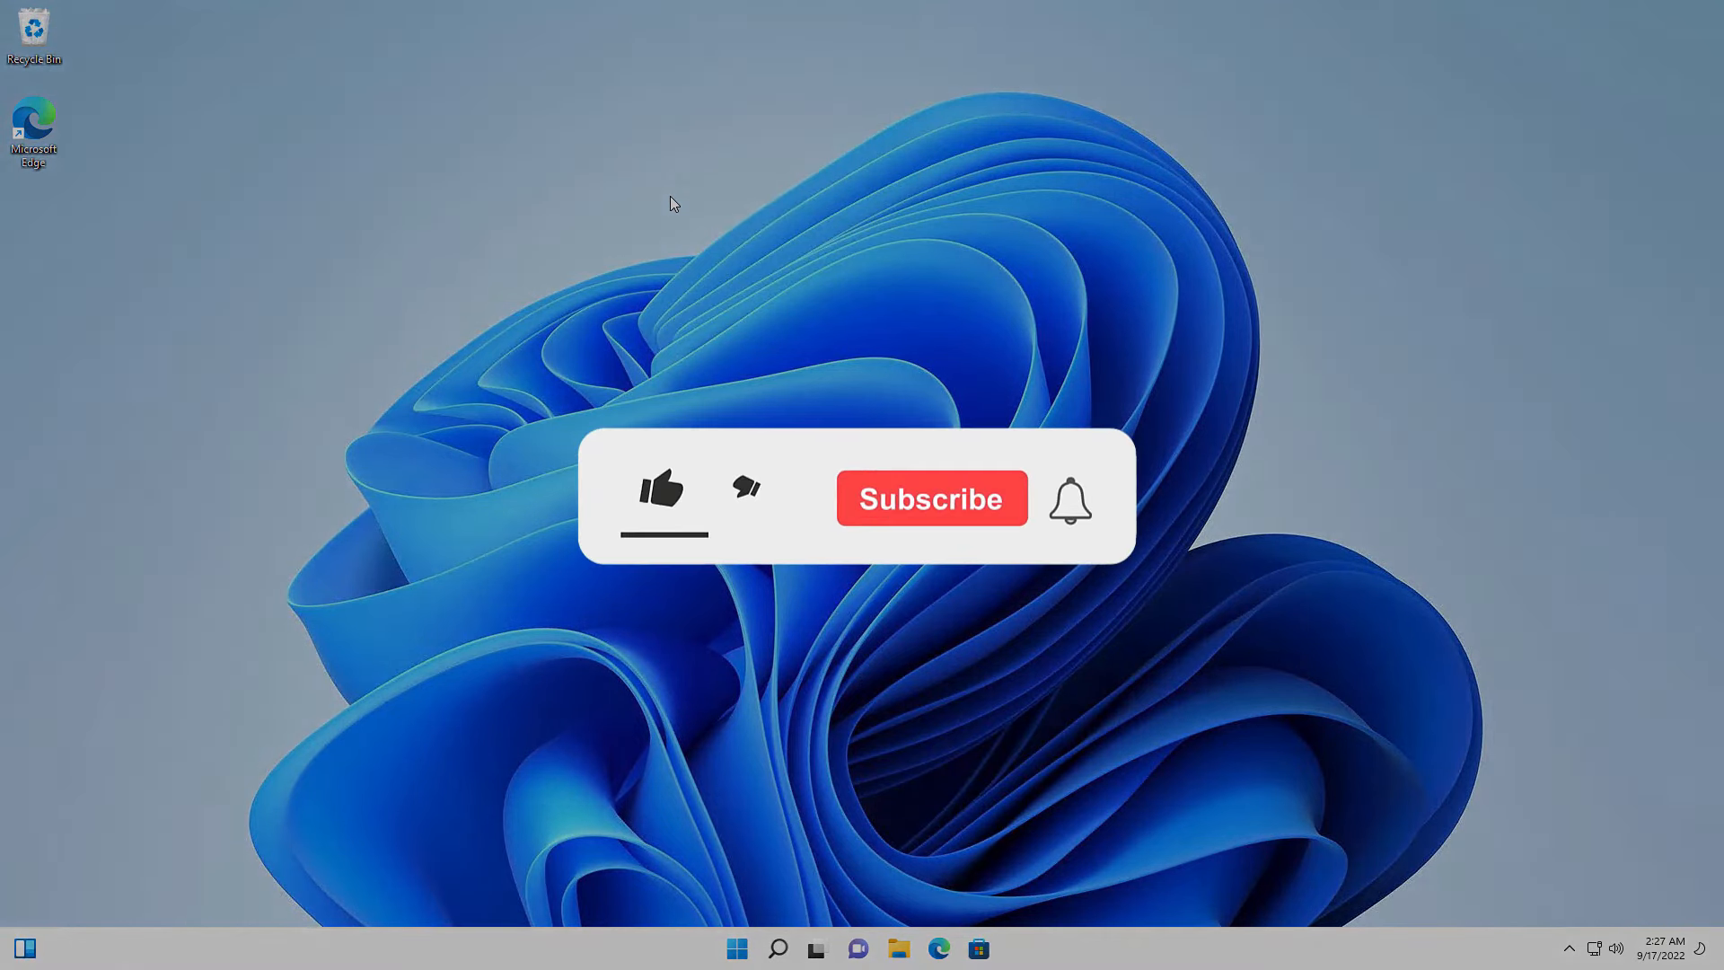
pyautogui.click(660, 487)
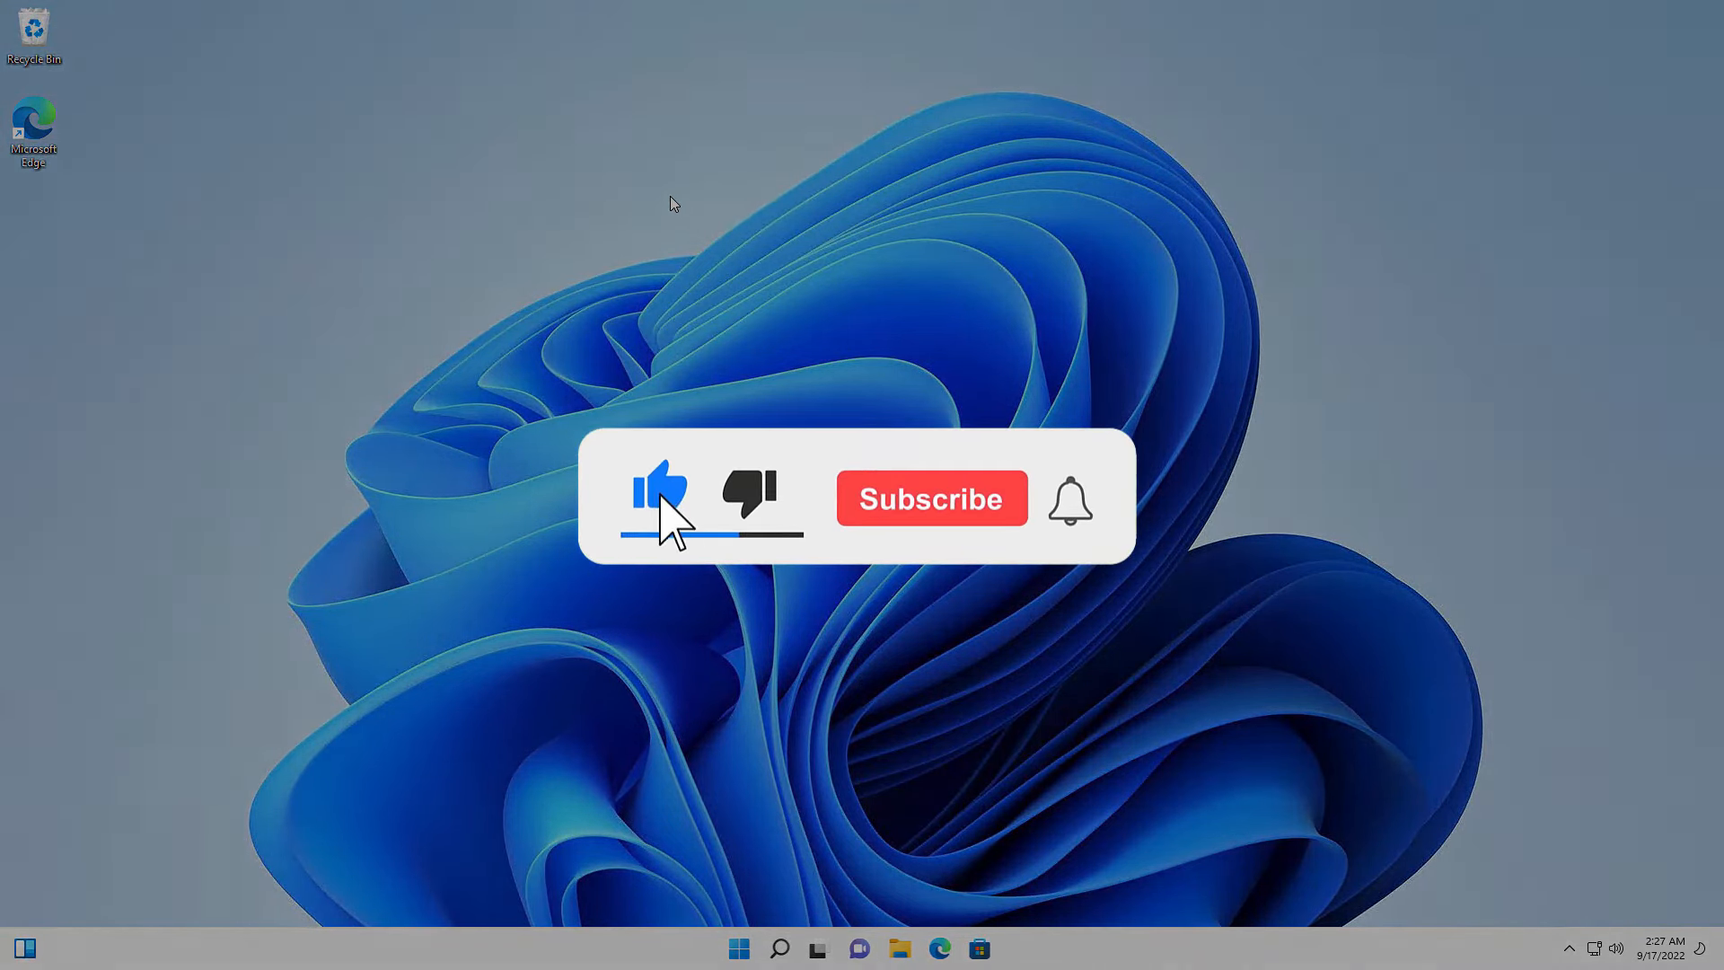